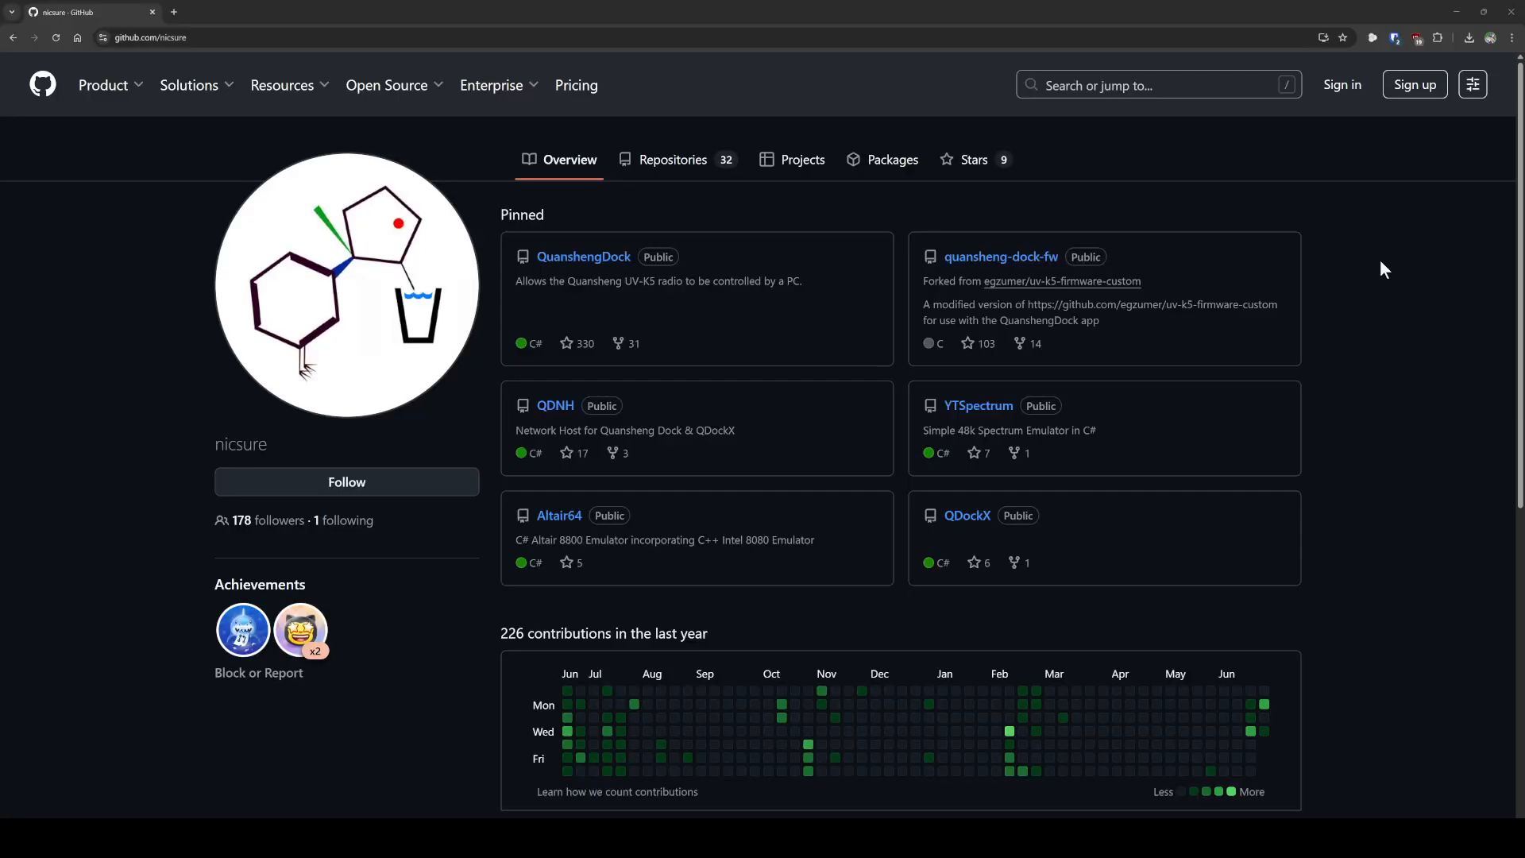
mouse_move(877, 408)
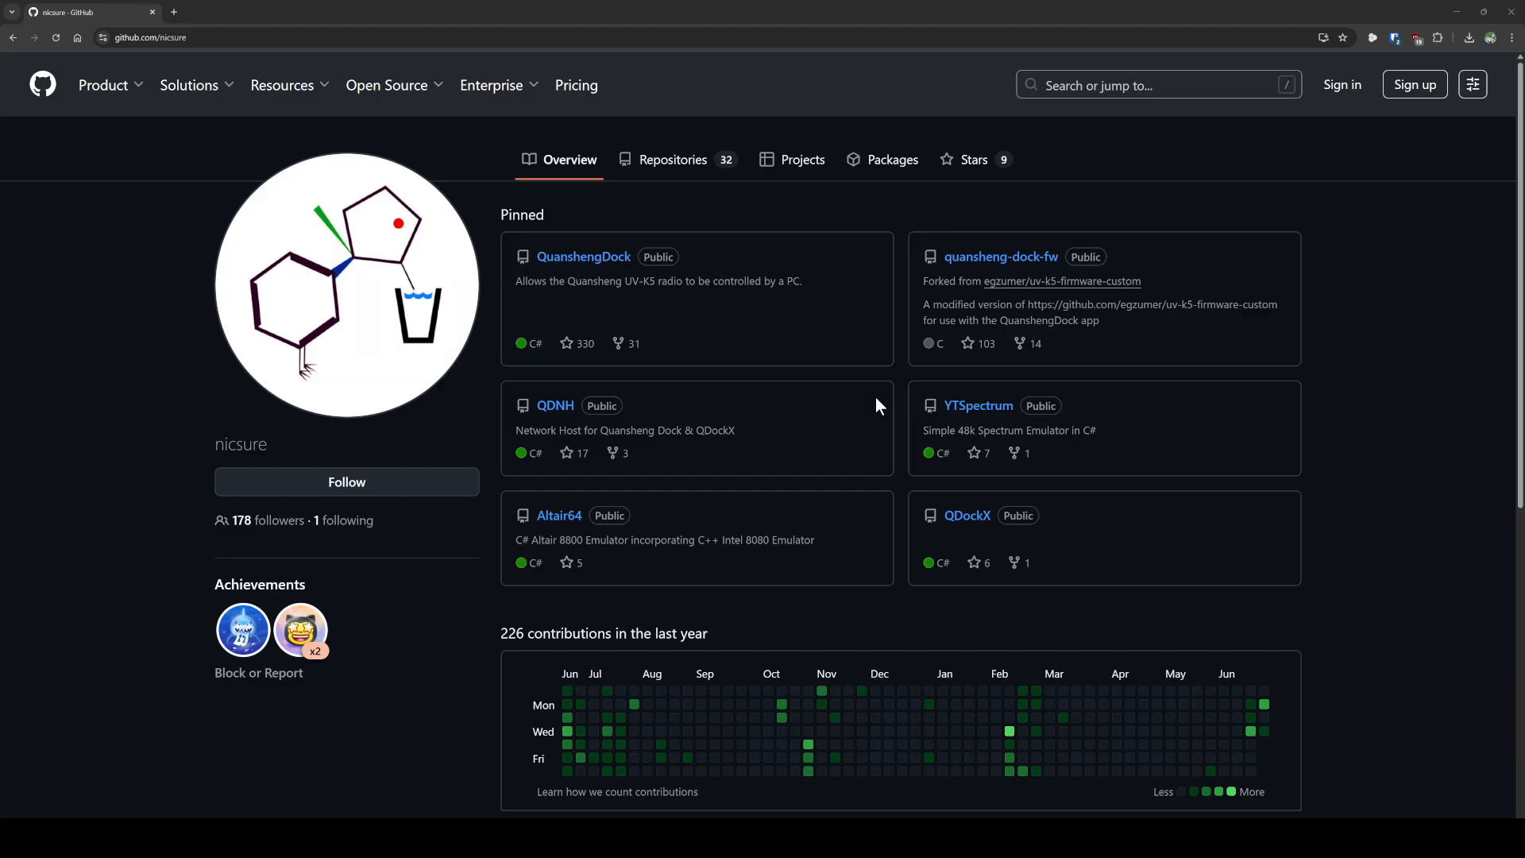
mouse_move(693, 237)
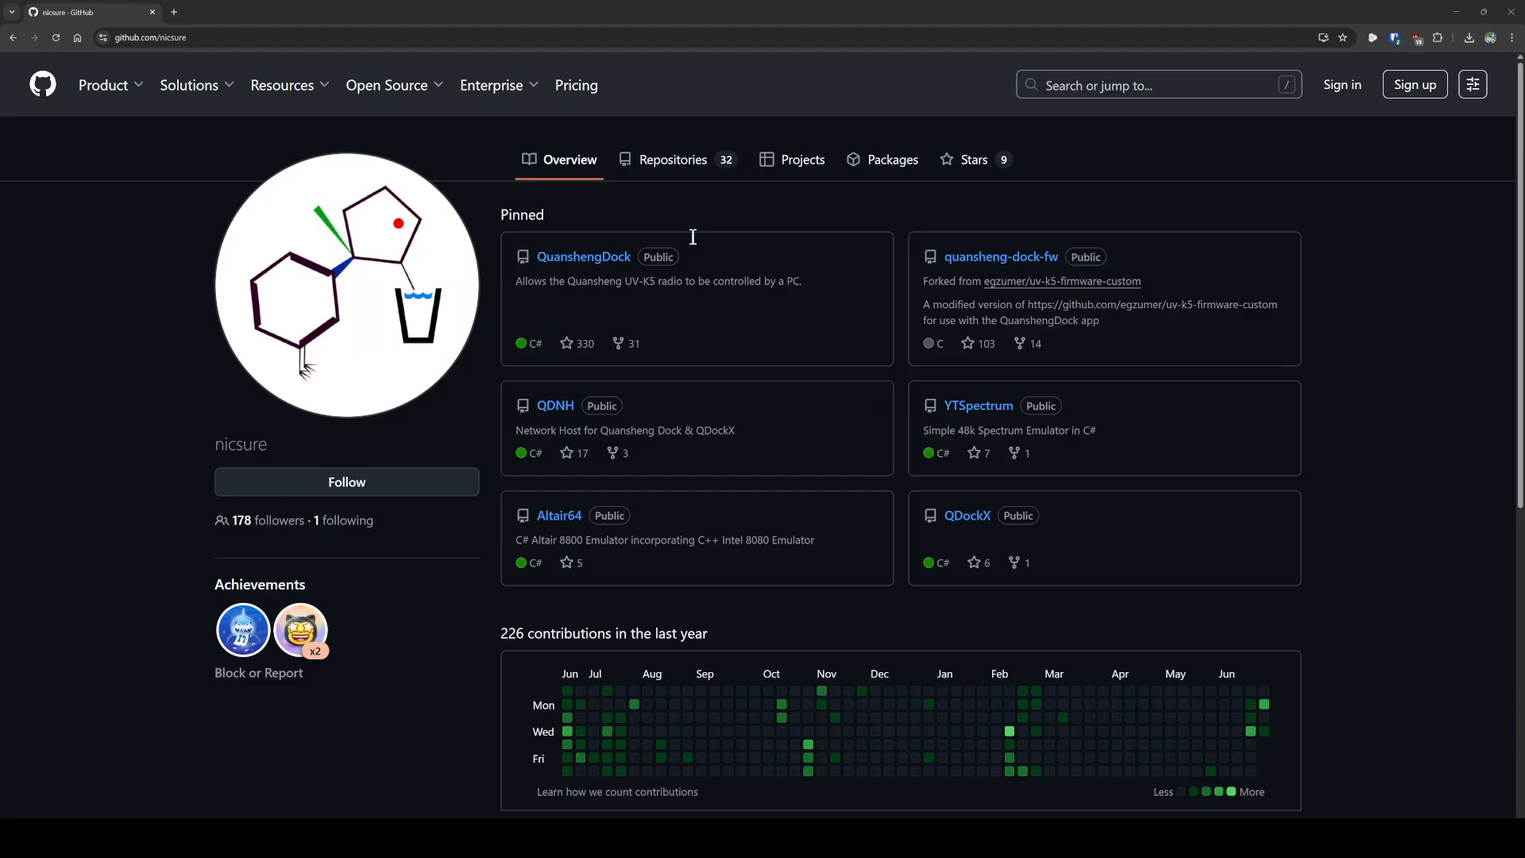
Step: Show the profile's Repositories list, briefly returning to Overview, with RT880-FWFlasher on top
left_click(670, 159)
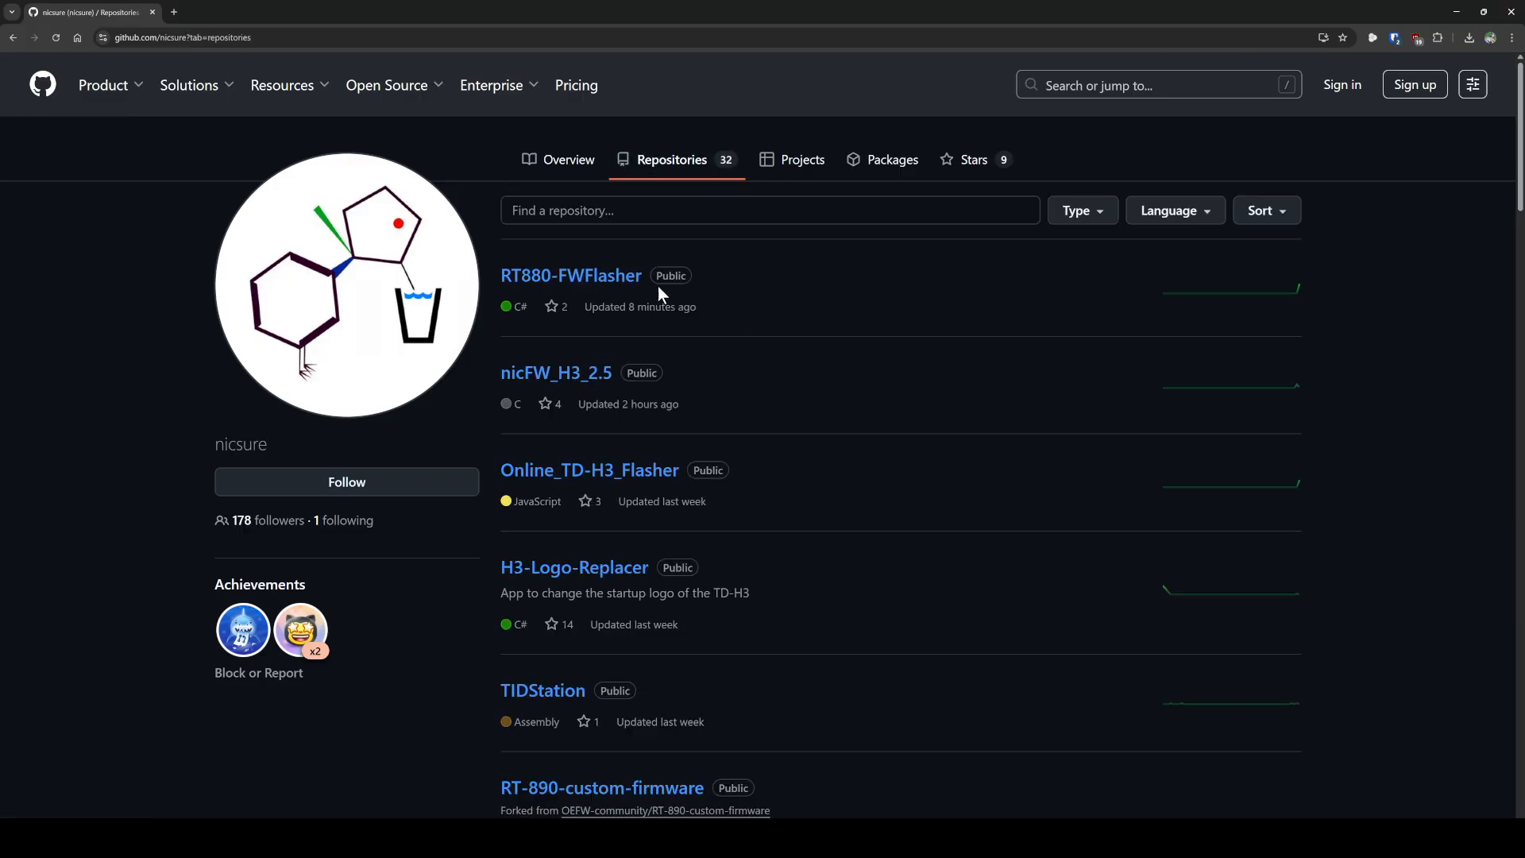
left_click(567, 159)
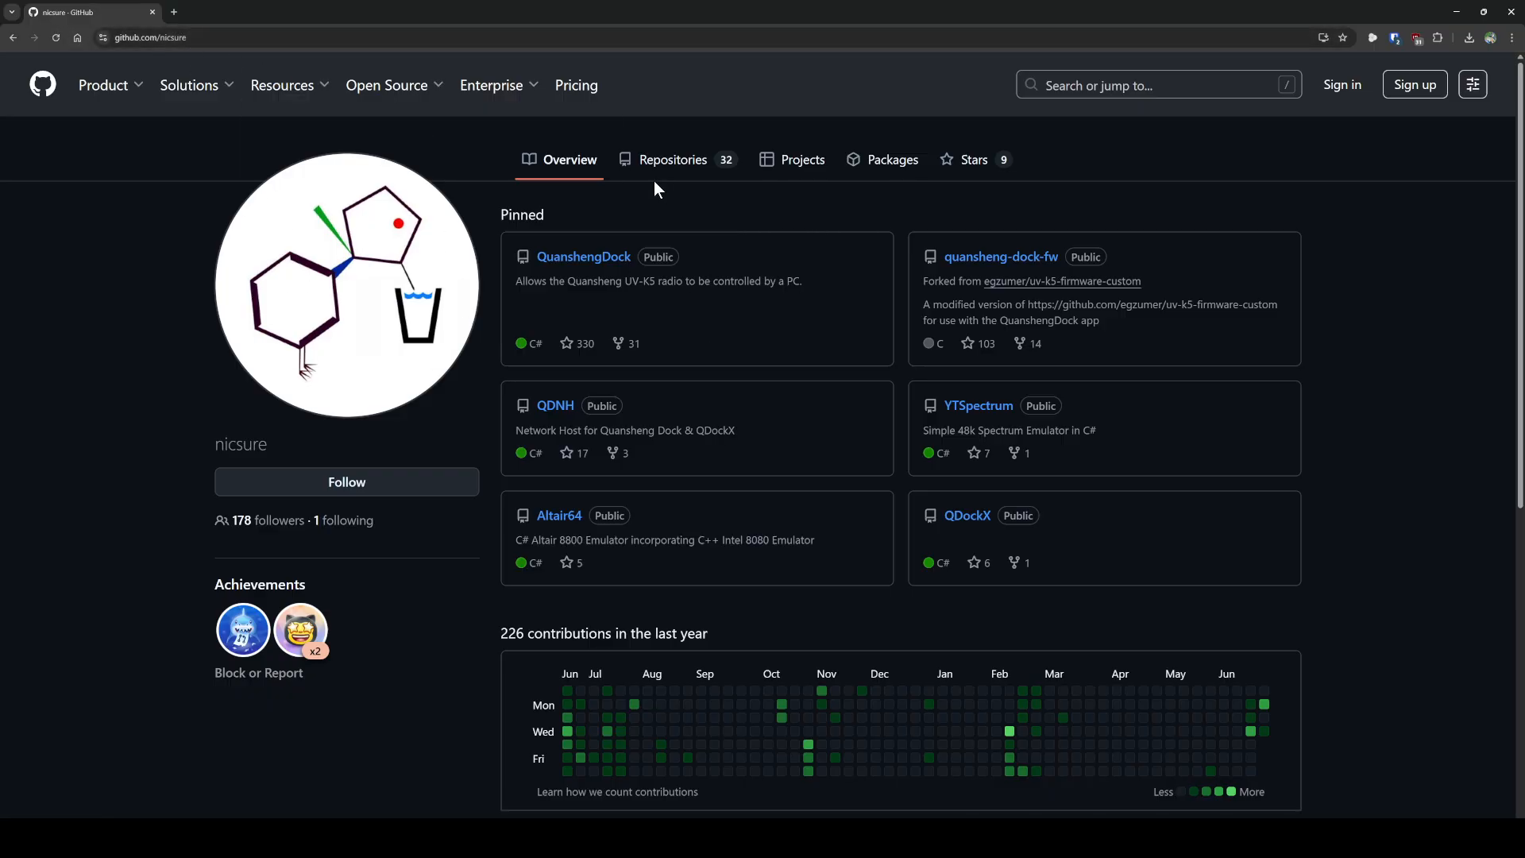
left_click(670, 159)
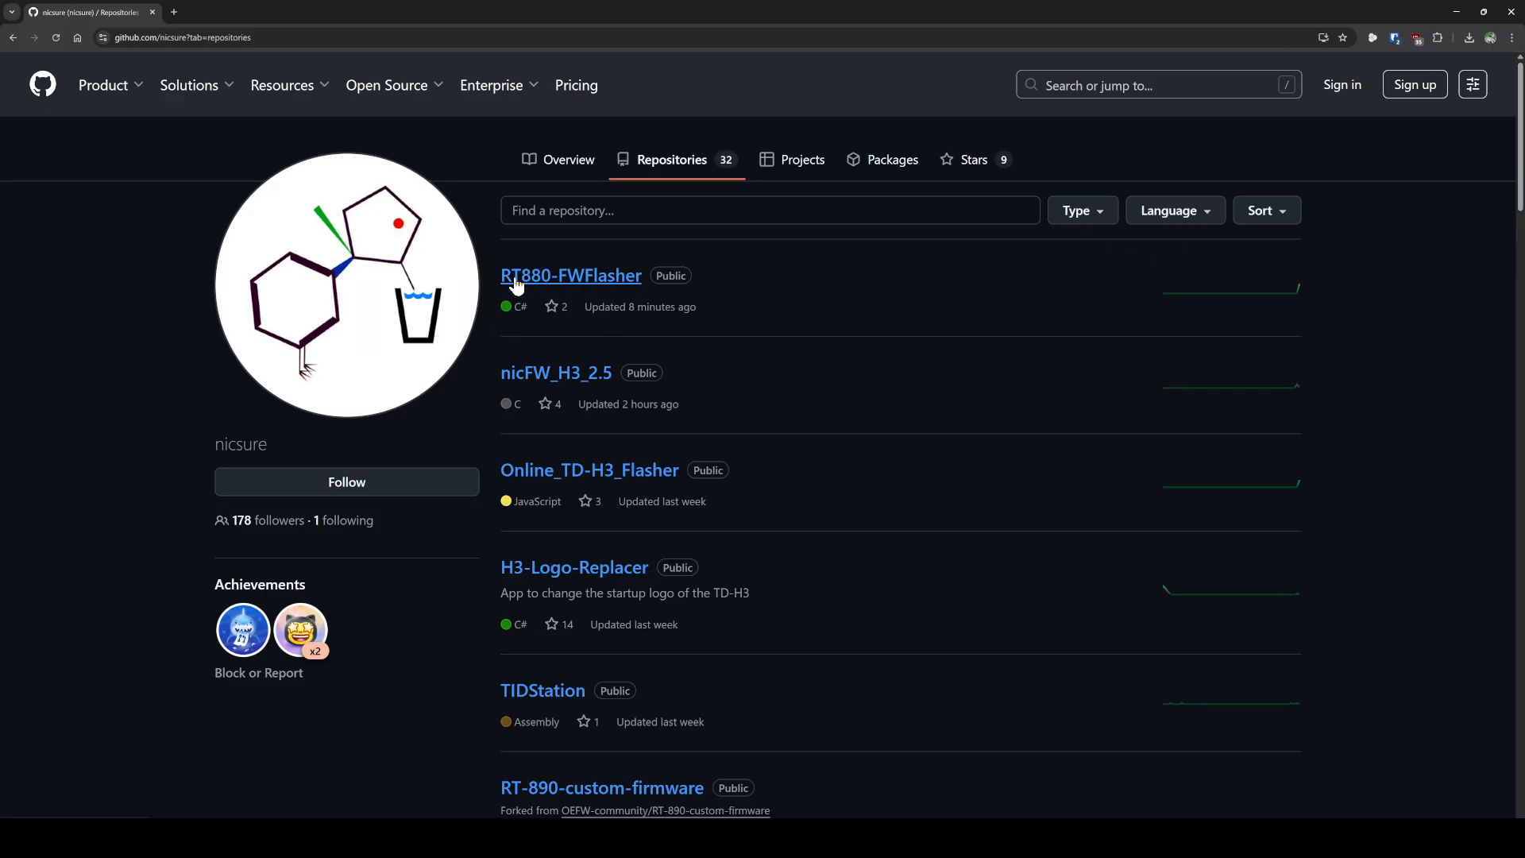
mouse_move(592, 289)
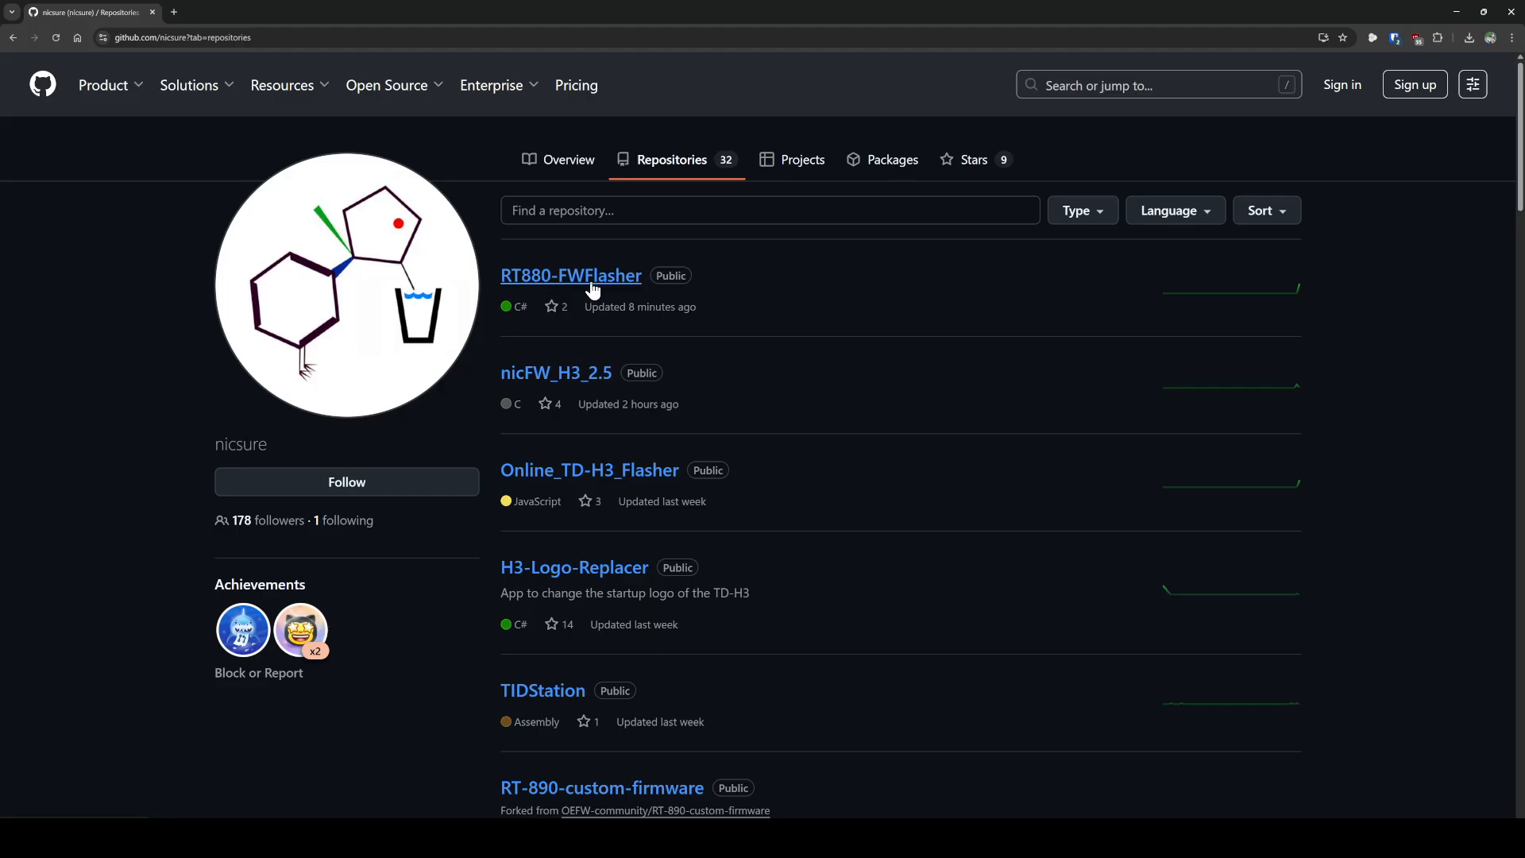
Step: From the RT880-FWFlasher repository's v1.2 release, download RT880-FWFlasher_V1.2.zip
left_click(570, 275)
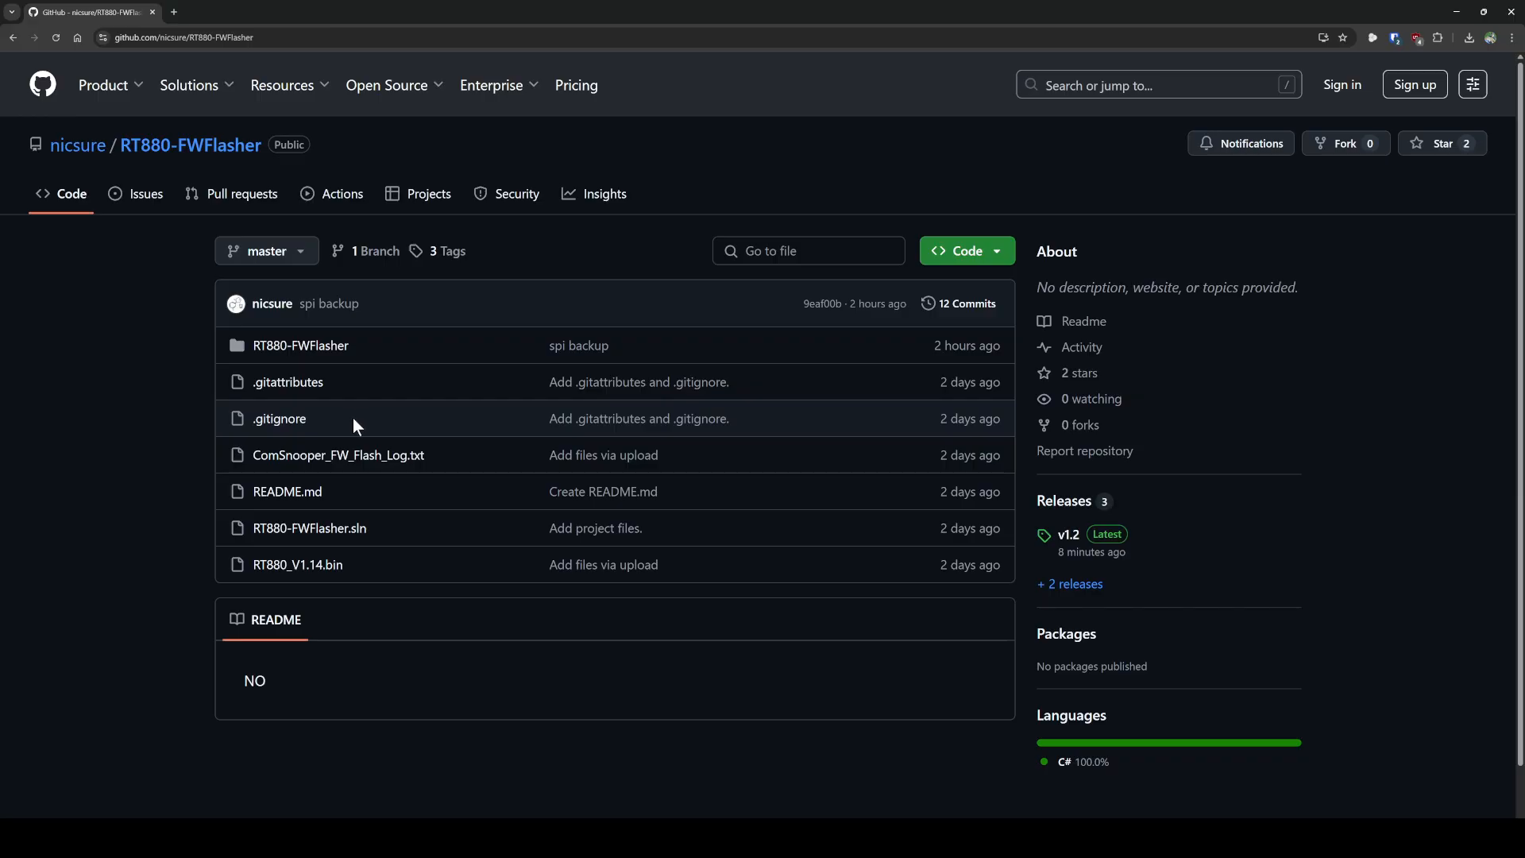
mouse_move(349, 420)
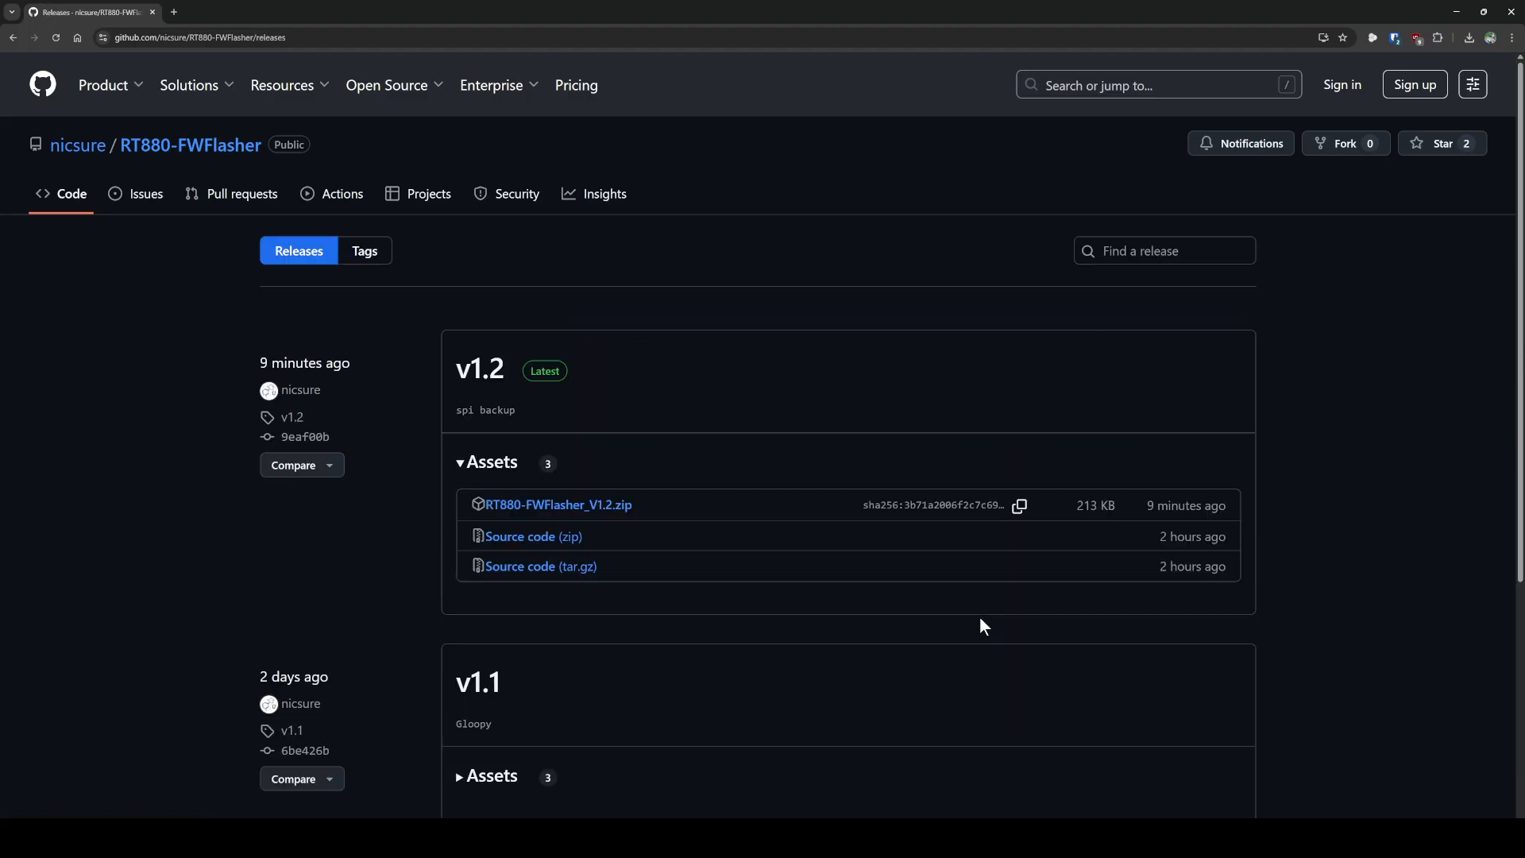
mouse_move(513, 362)
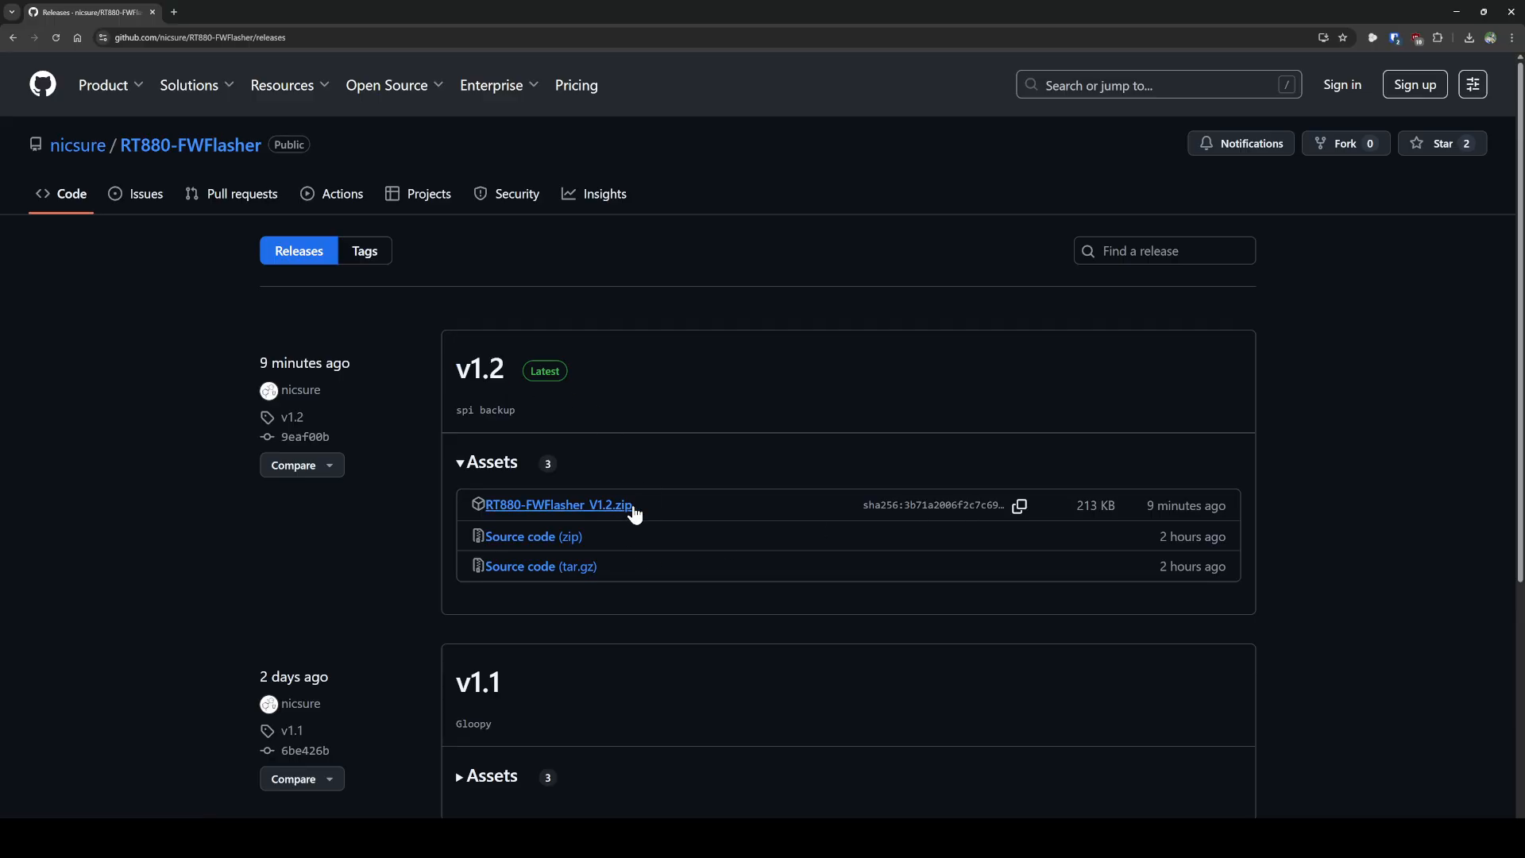
left_click(558, 505)
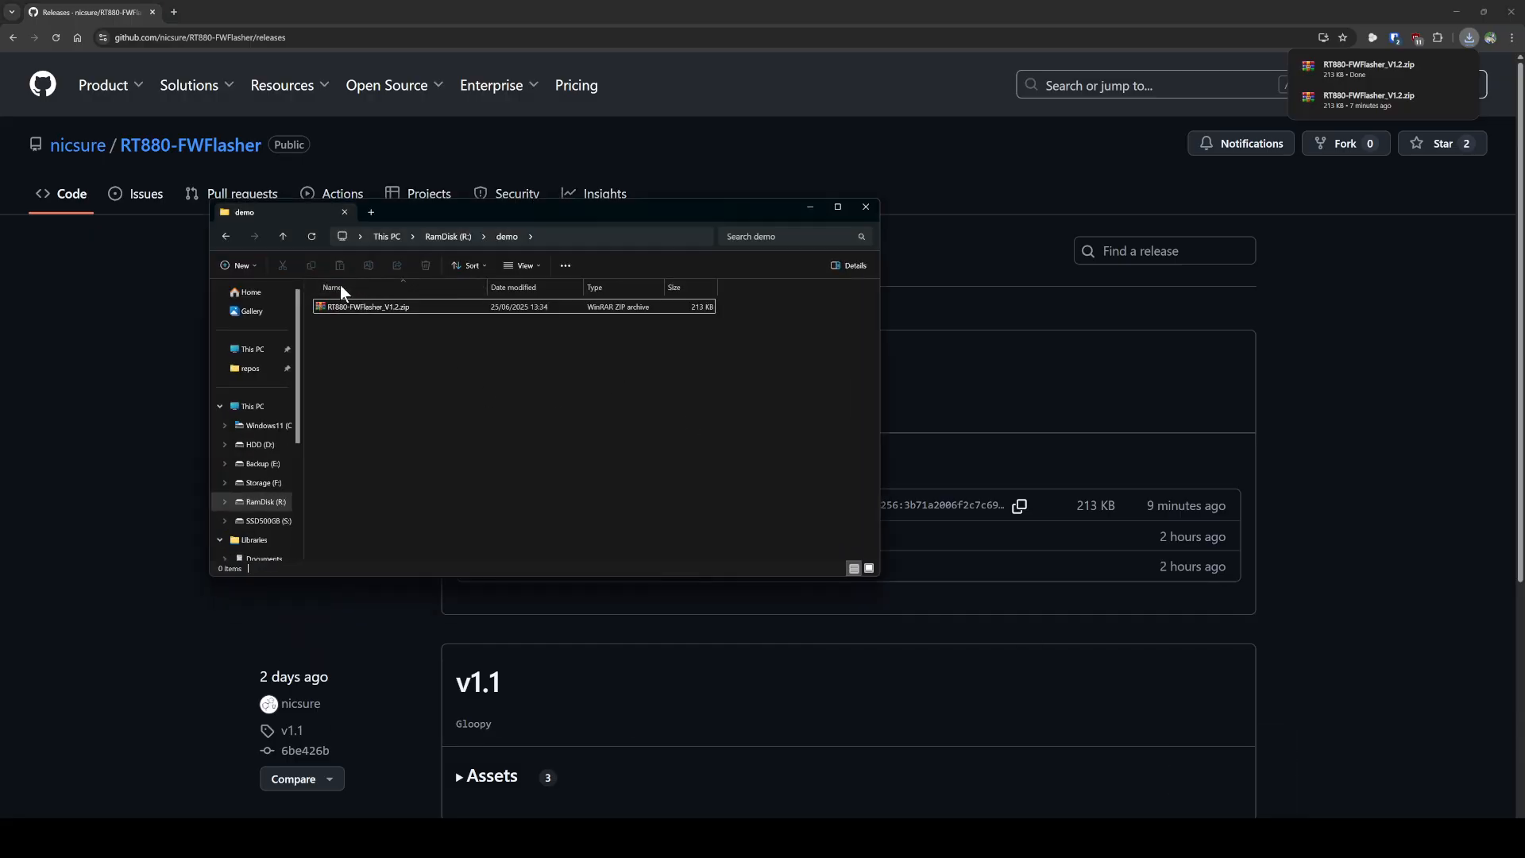
Step: Extract RT880-FWFlasher_V1.2.zip here via WinRAR, then select RT880-FWFlasher.exe among the unpacked files
left_click(367, 306)
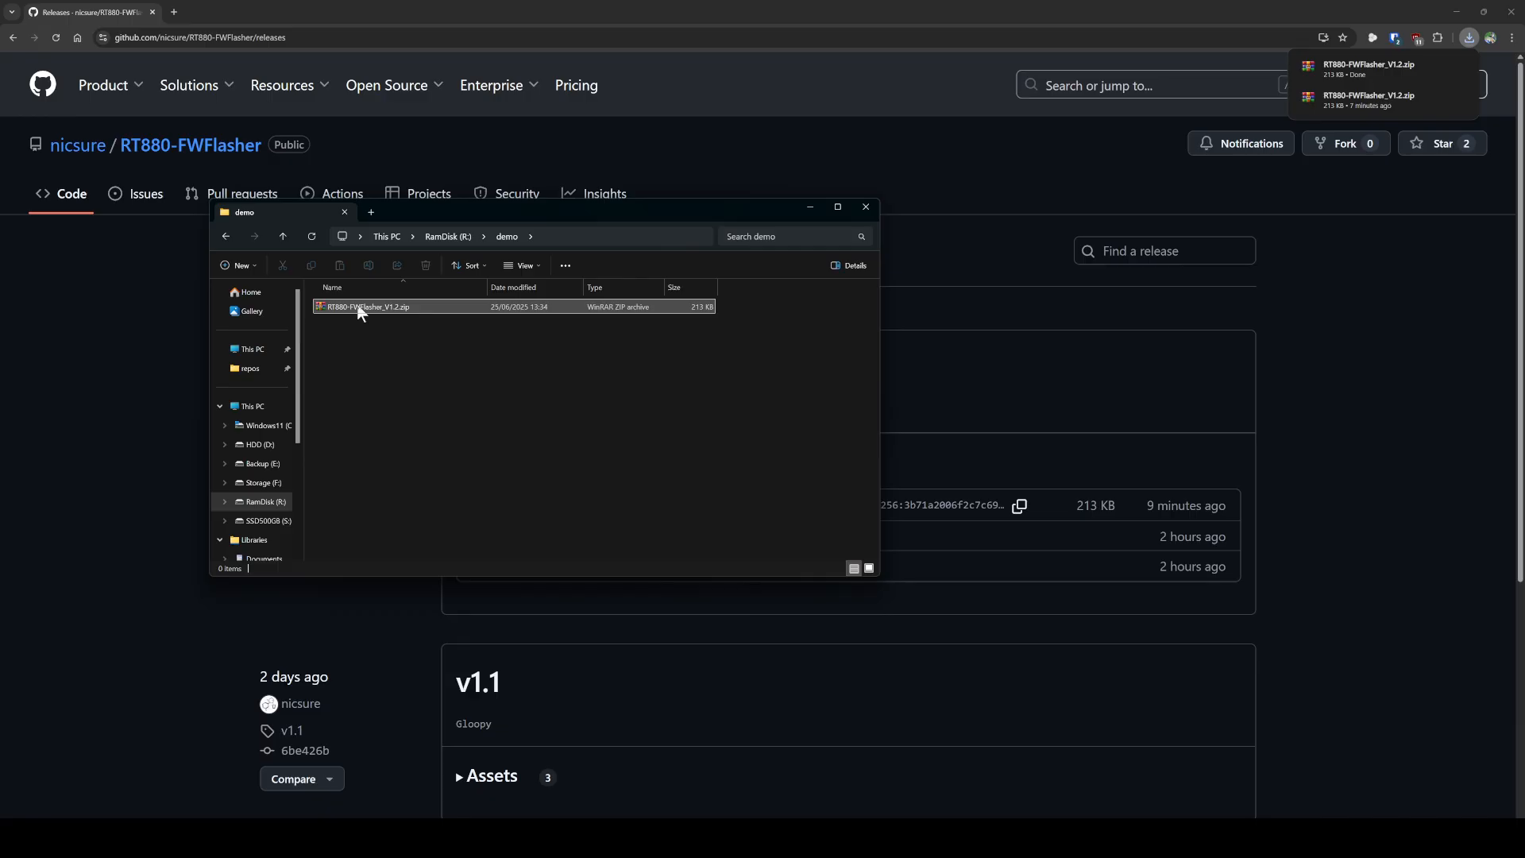
right_click(365, 306)
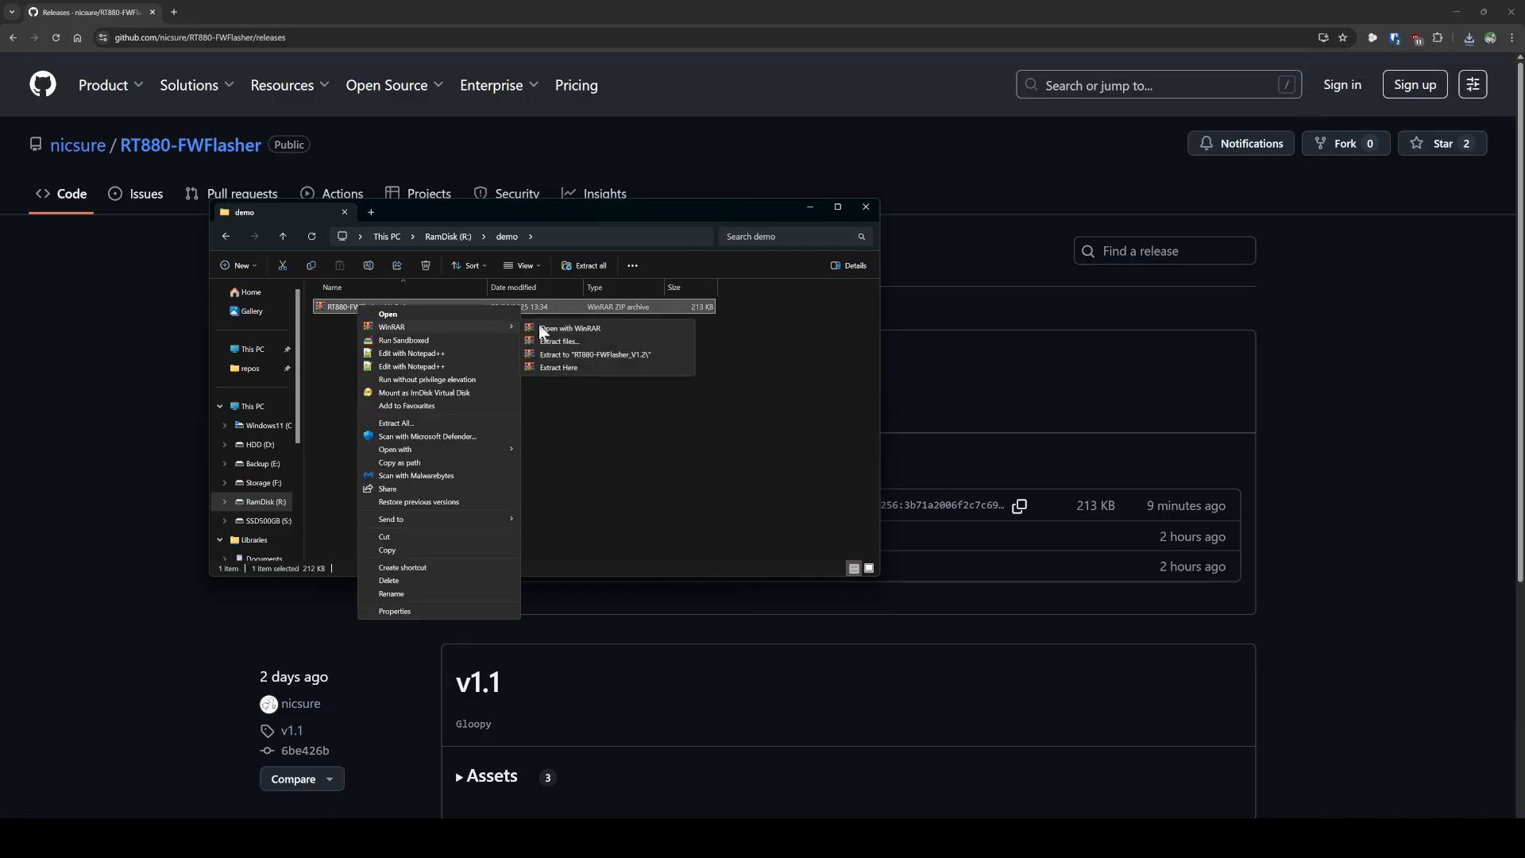
left_click(594, 357)
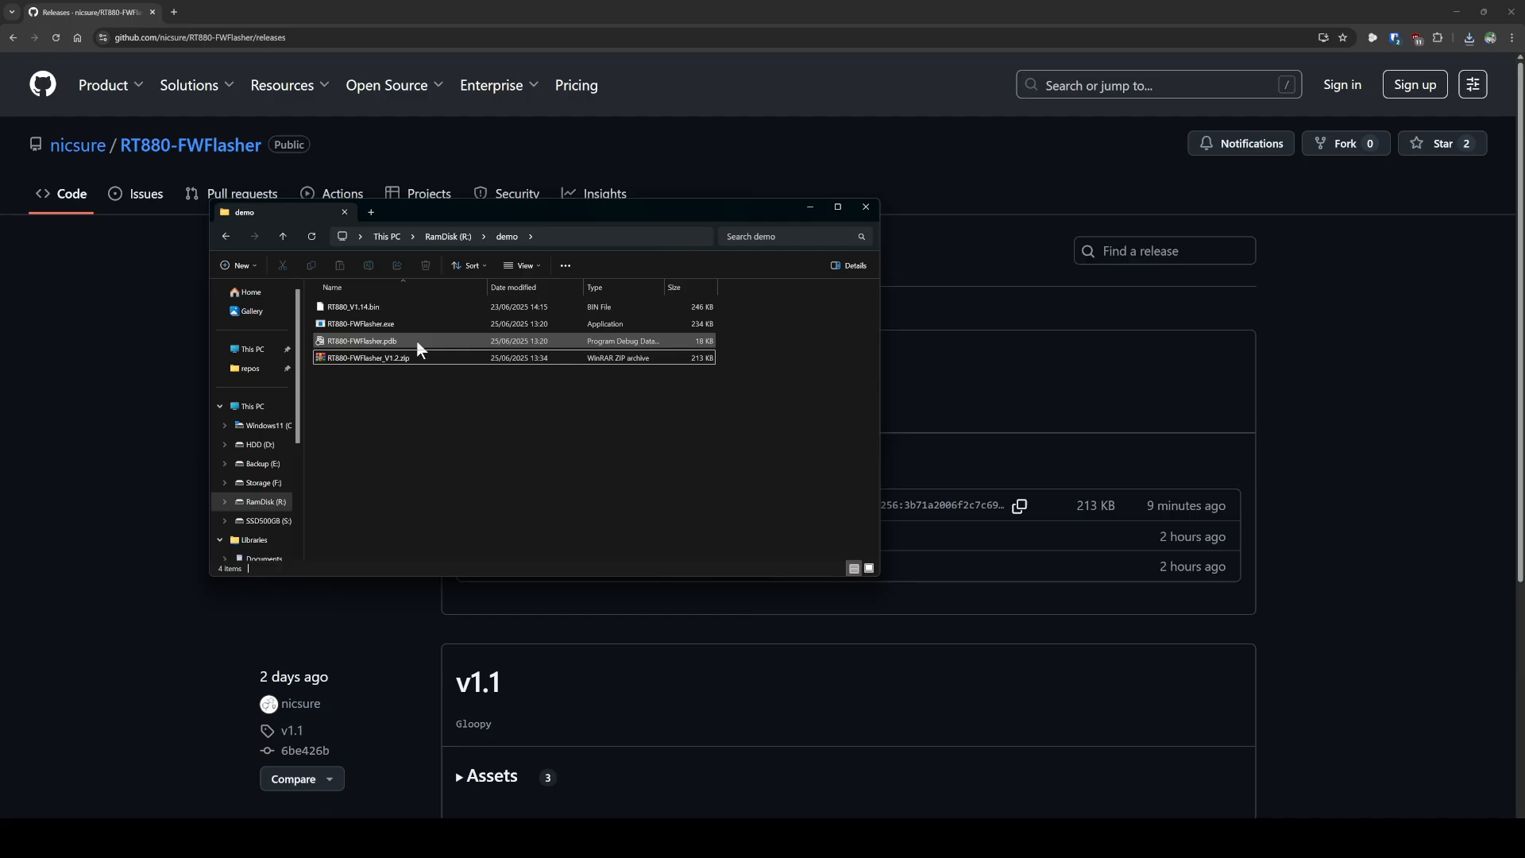
left_click(365, 357)
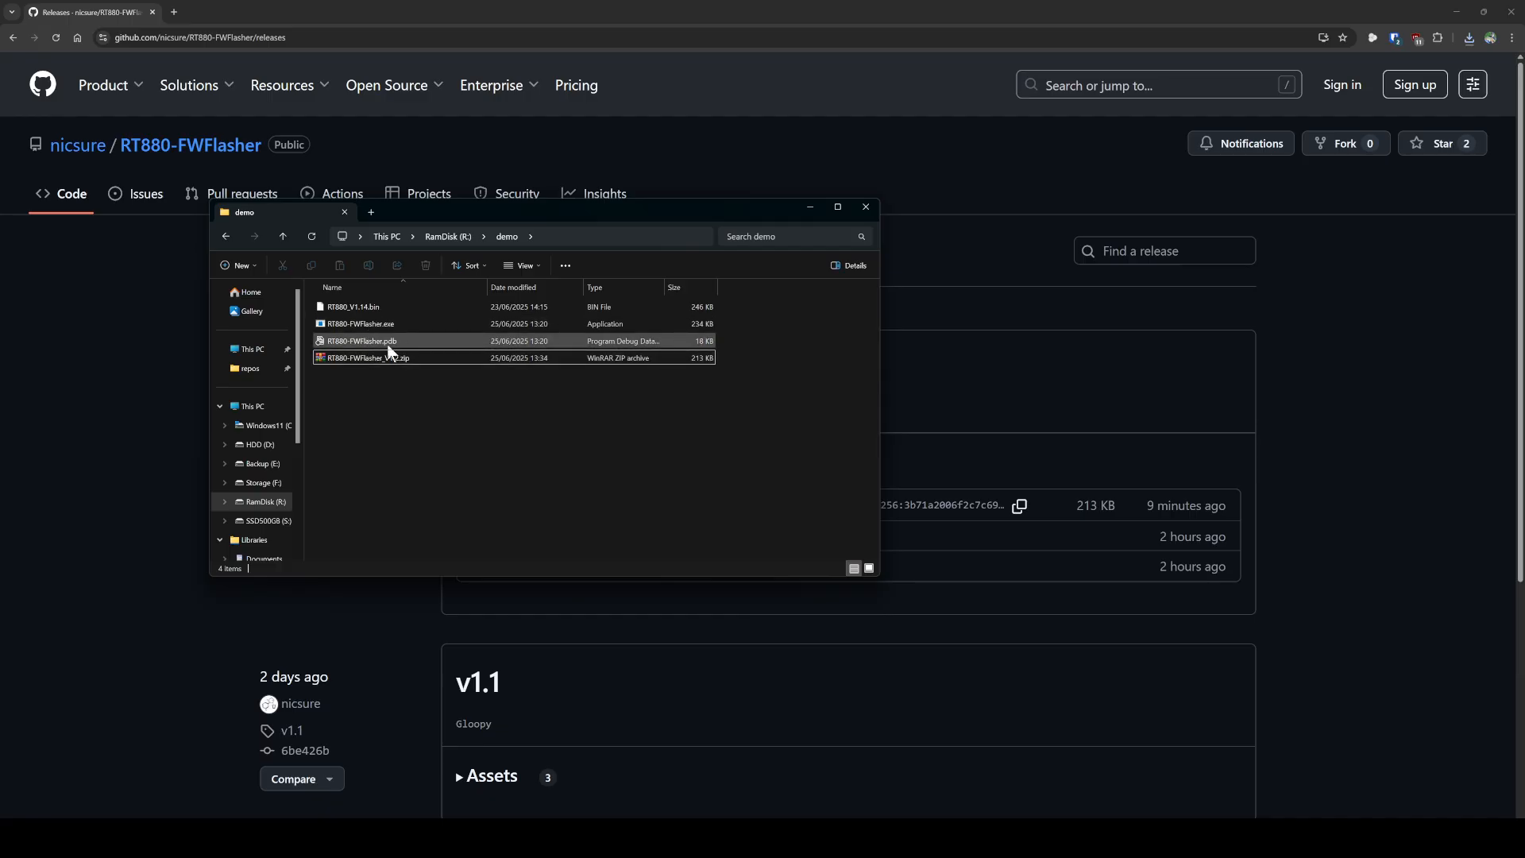
left_click(361, 322)
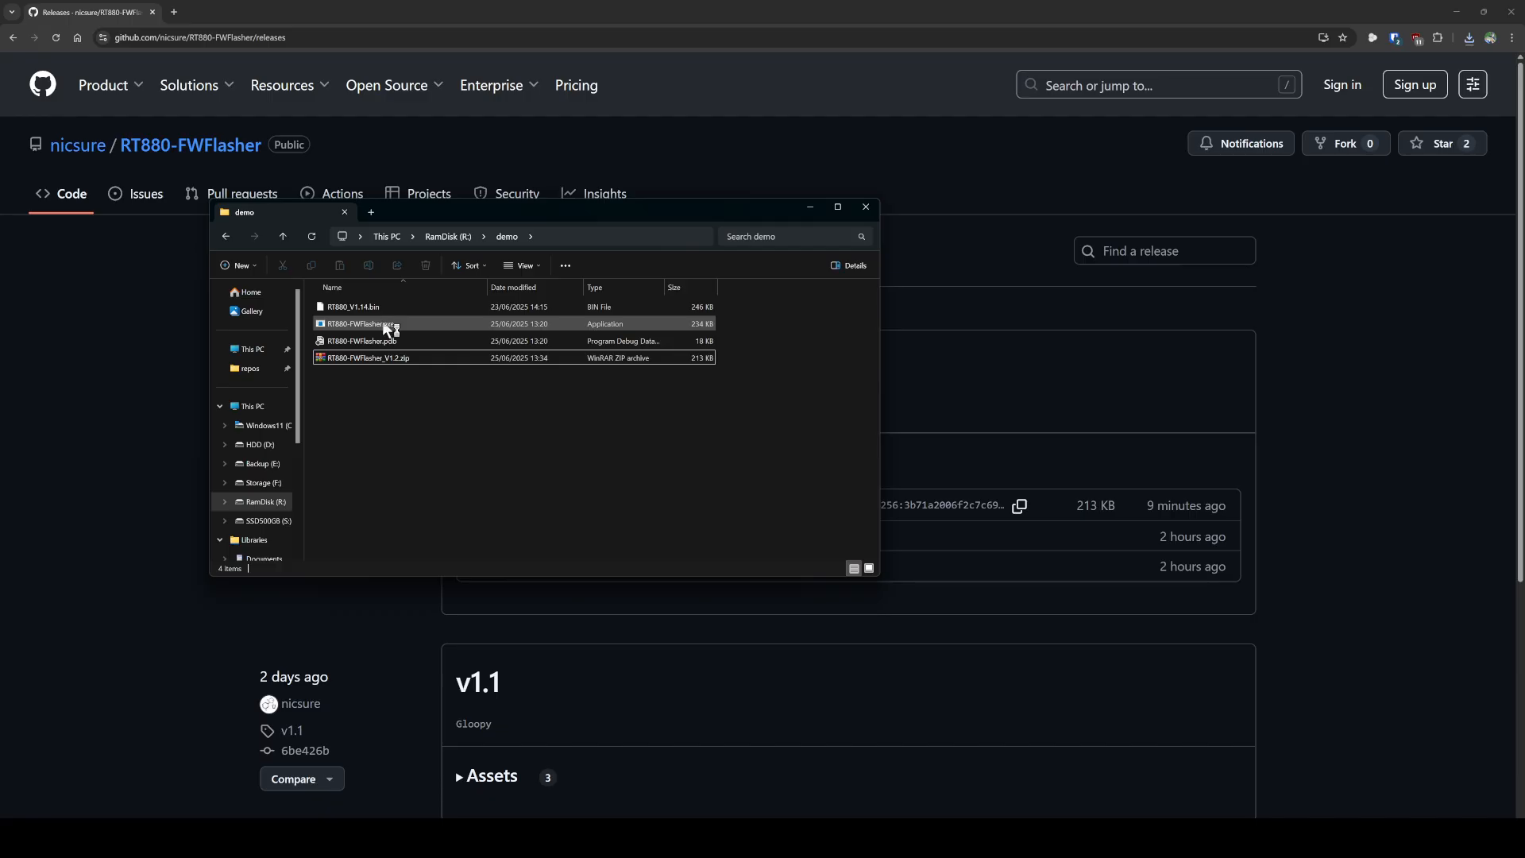
left_click(352, 306)
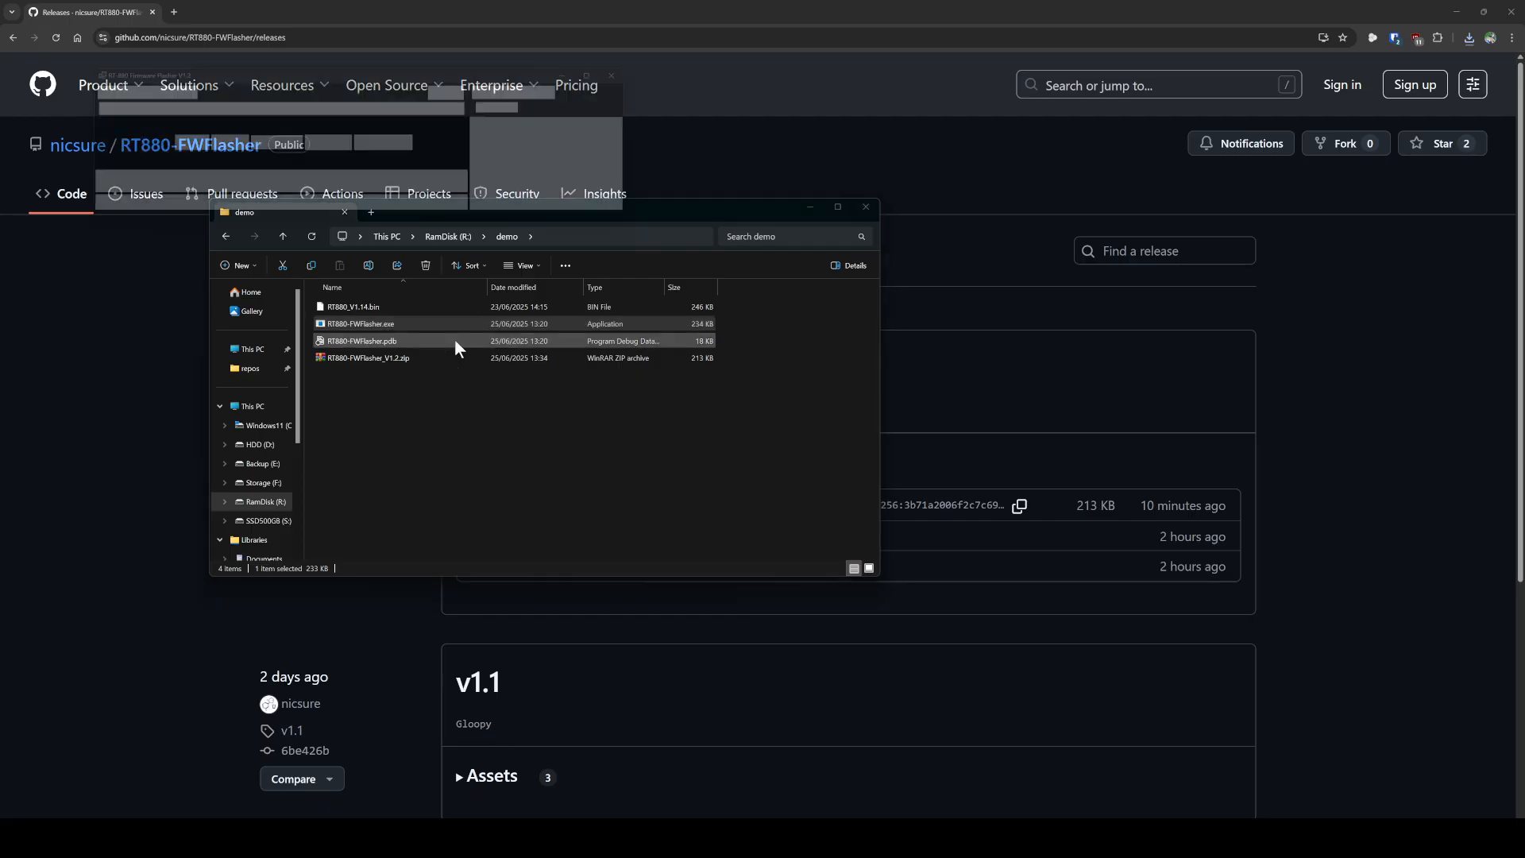
Step: Launch RT880-FWFlasher.exe so v1.2 opens idle at Ready with no image chosen
double_click(358, 324)
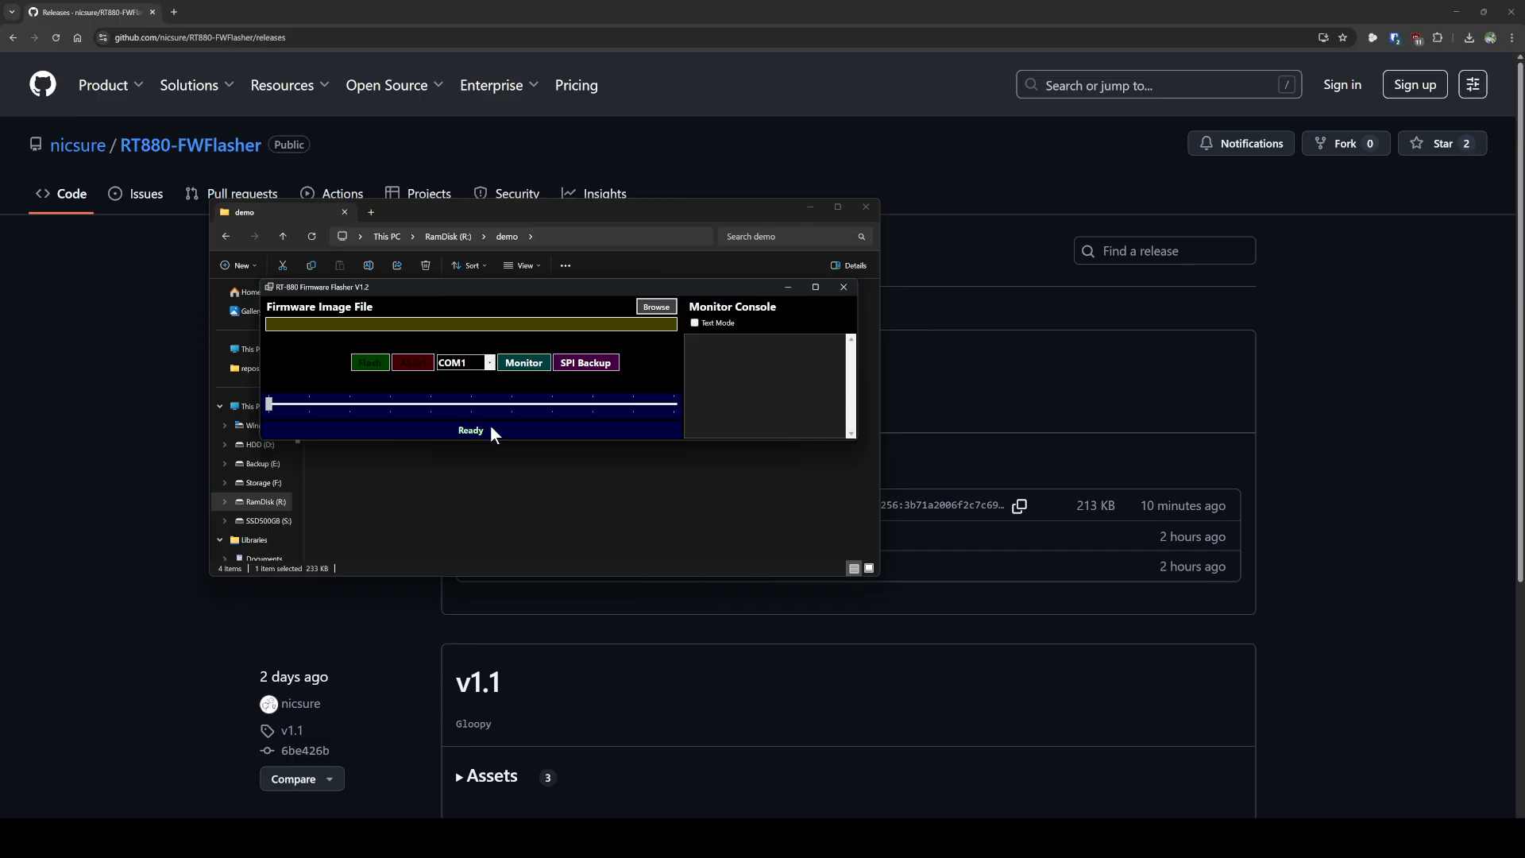
mouse_move(430, 418)
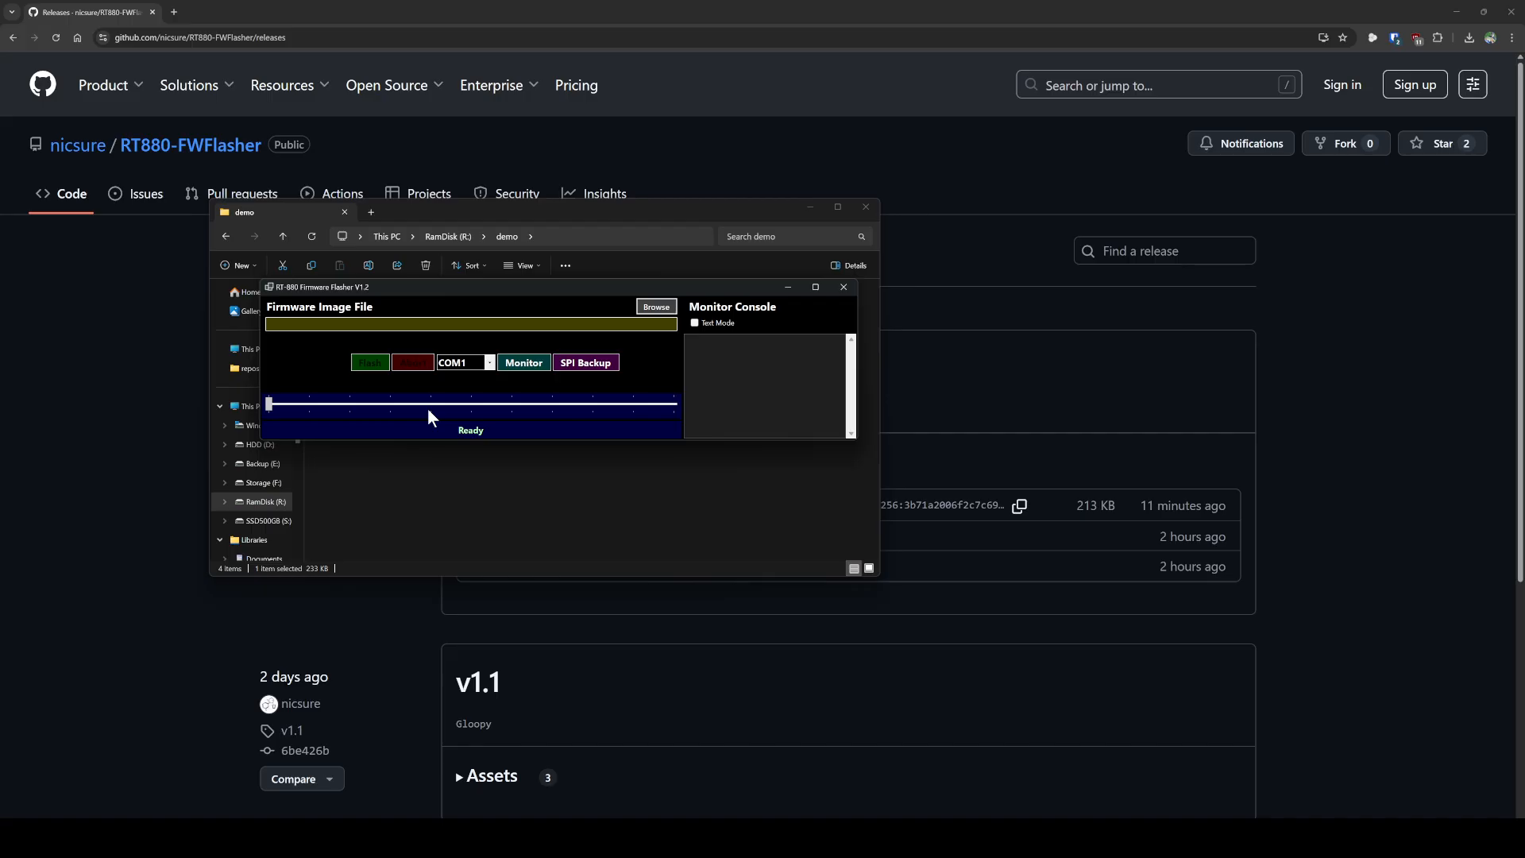
mouse_move(450, 396)
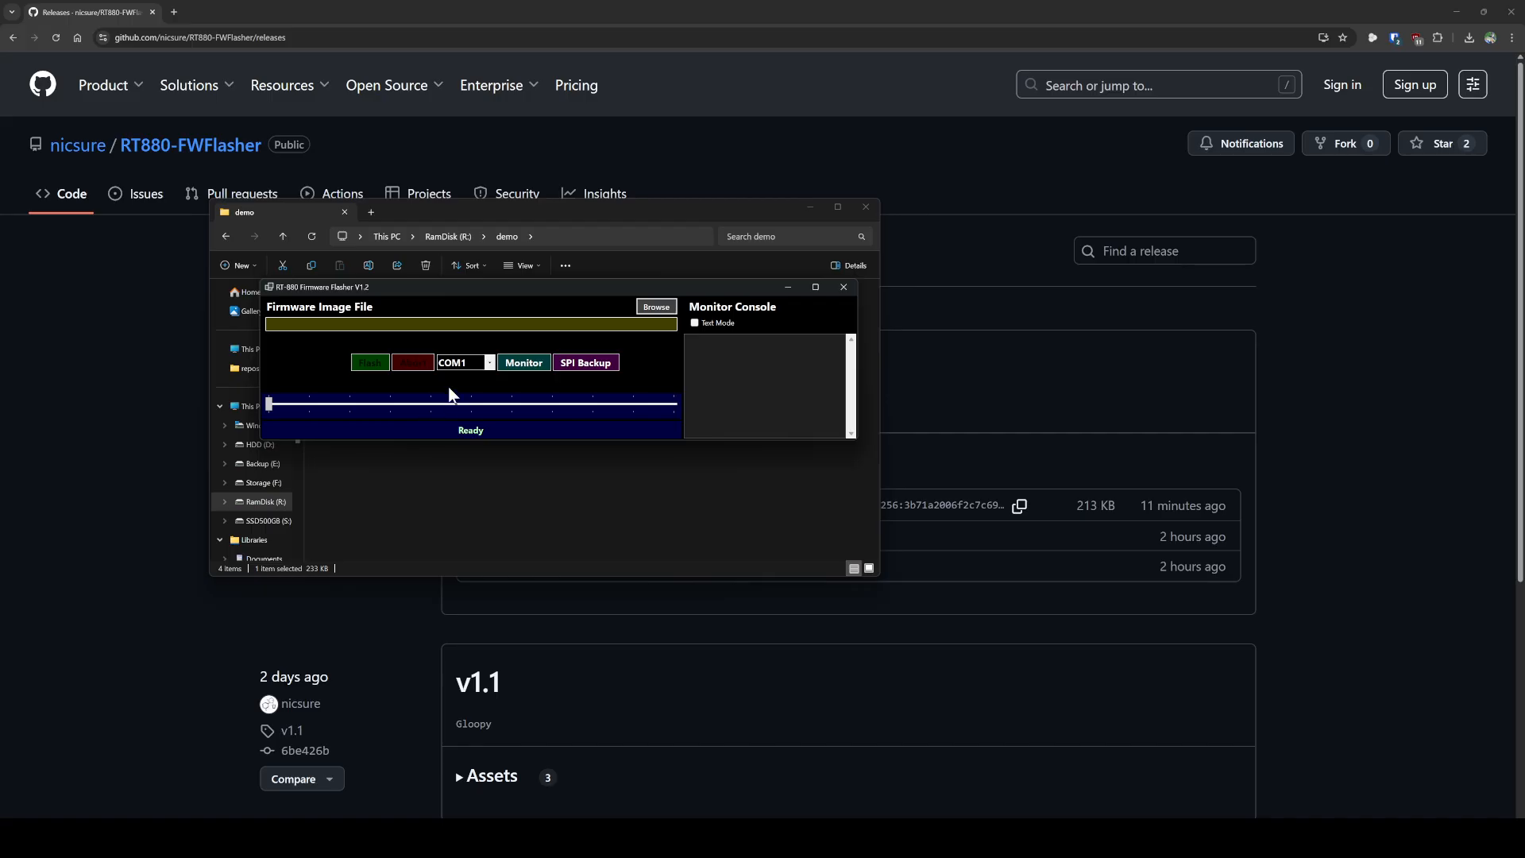
Step: Switch the serial port from COM1 to COM4
left_click(489, 362)
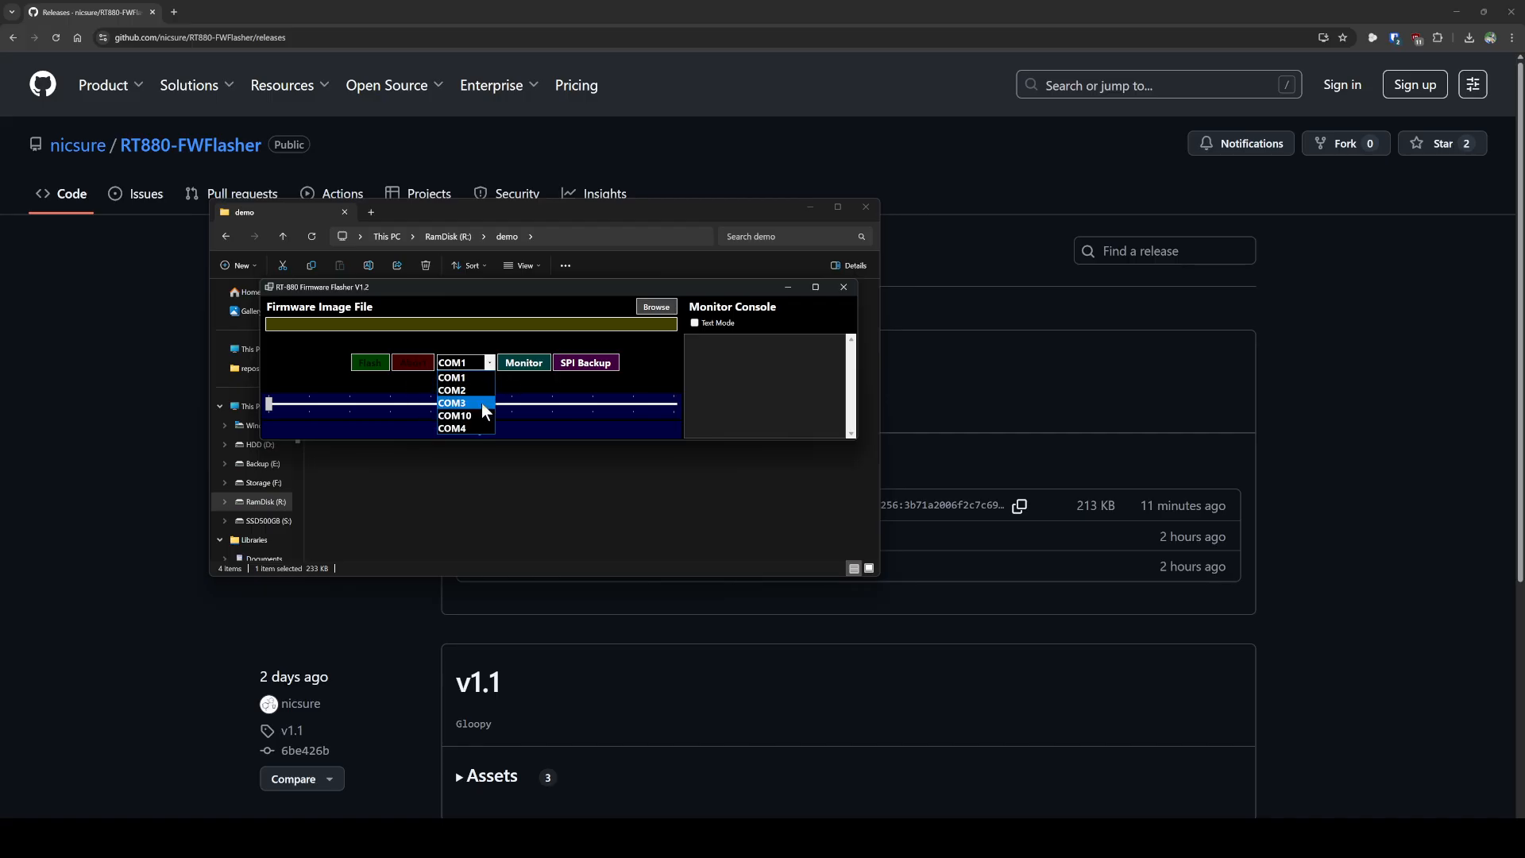
left_click(451, 427)
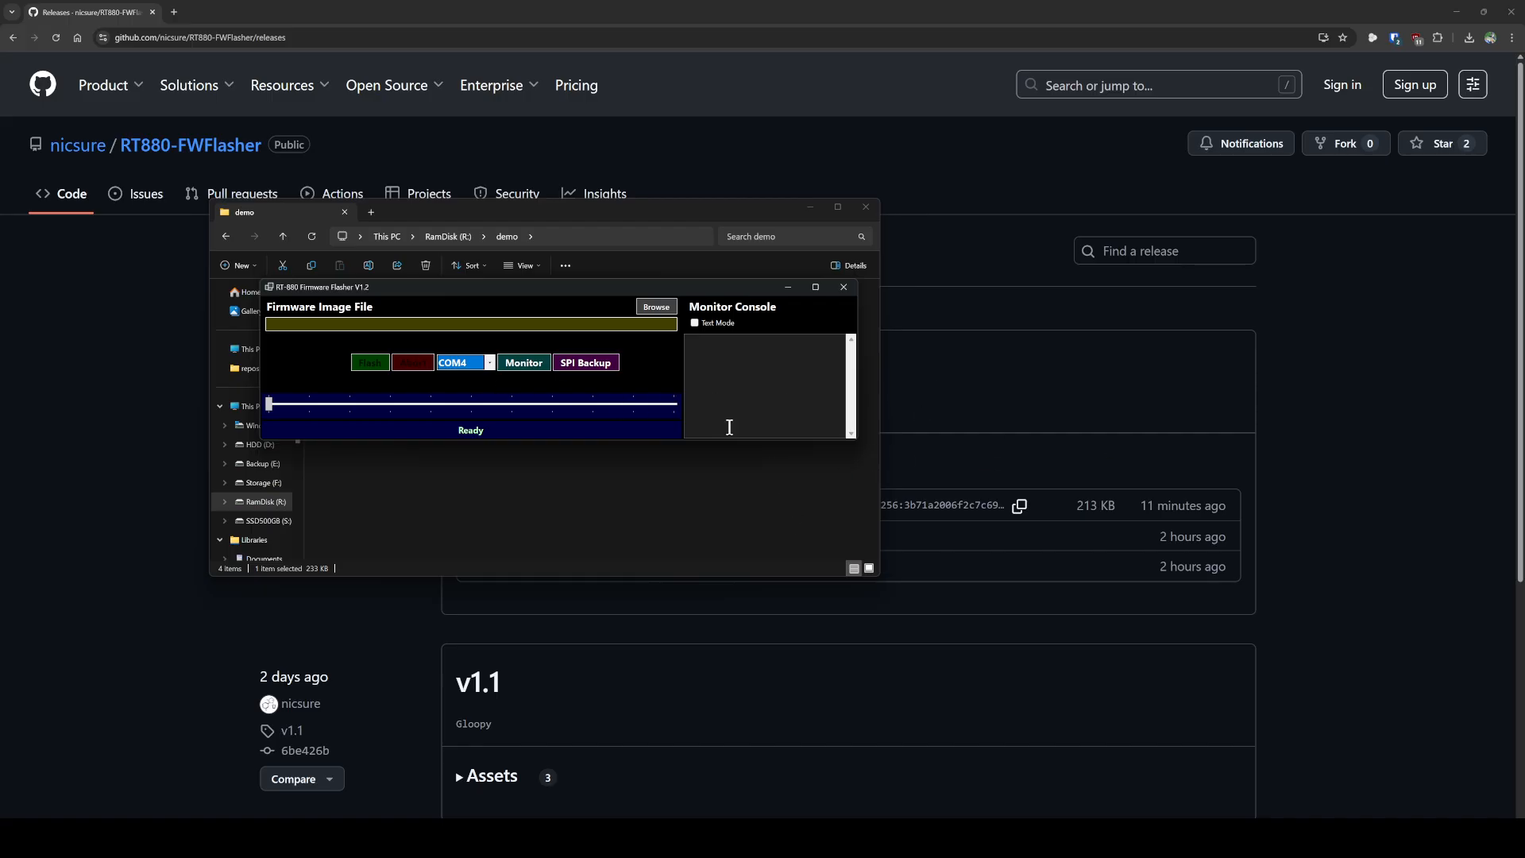
mouse_move(478, 297)
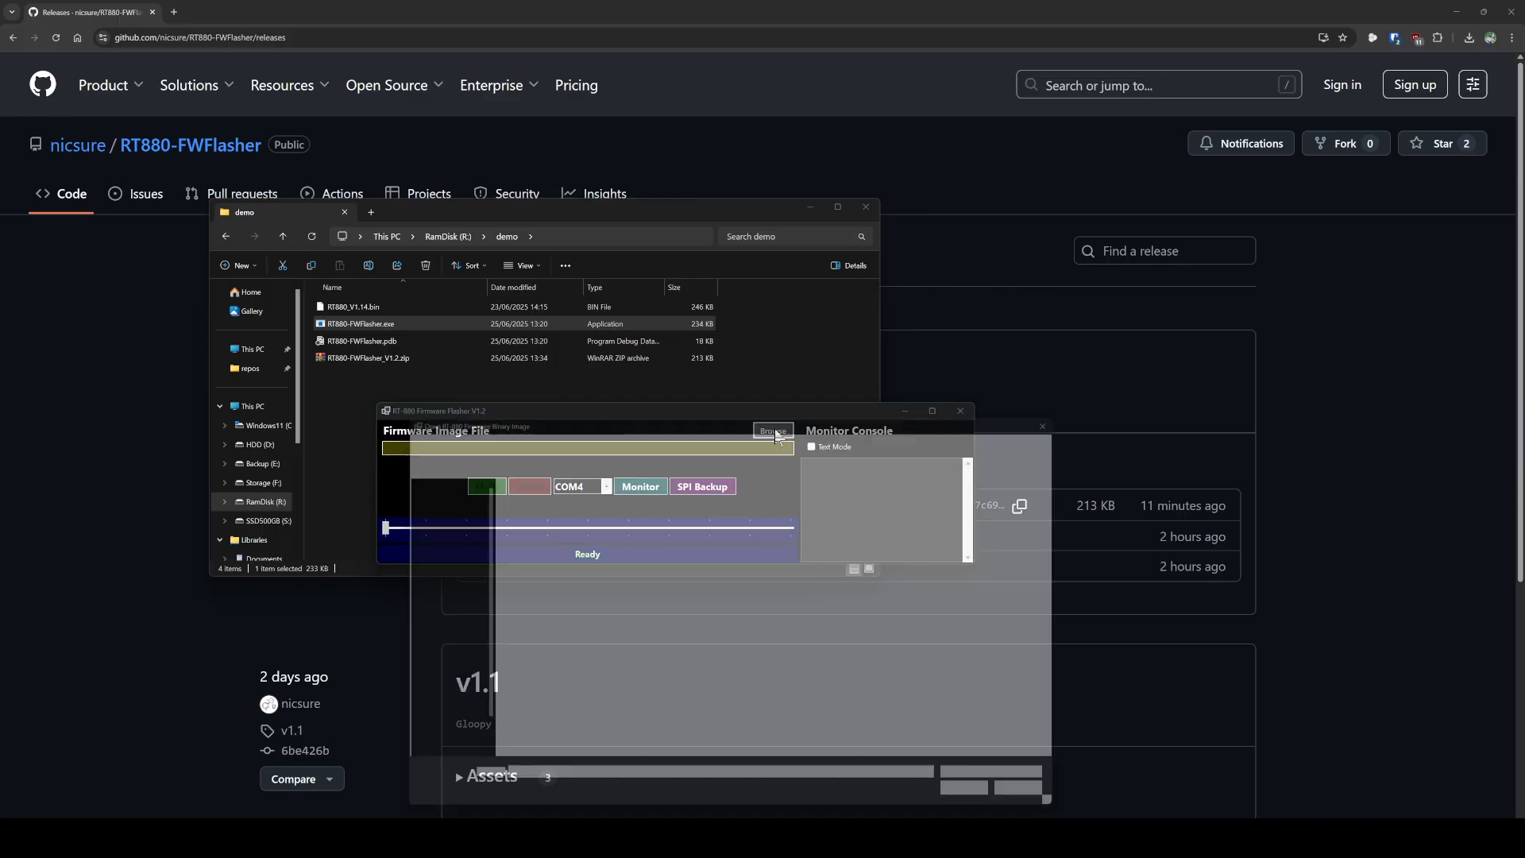
Step: Load R:\demo\RT880_V1.14.bin as the firmware image
left_click(772, 431)
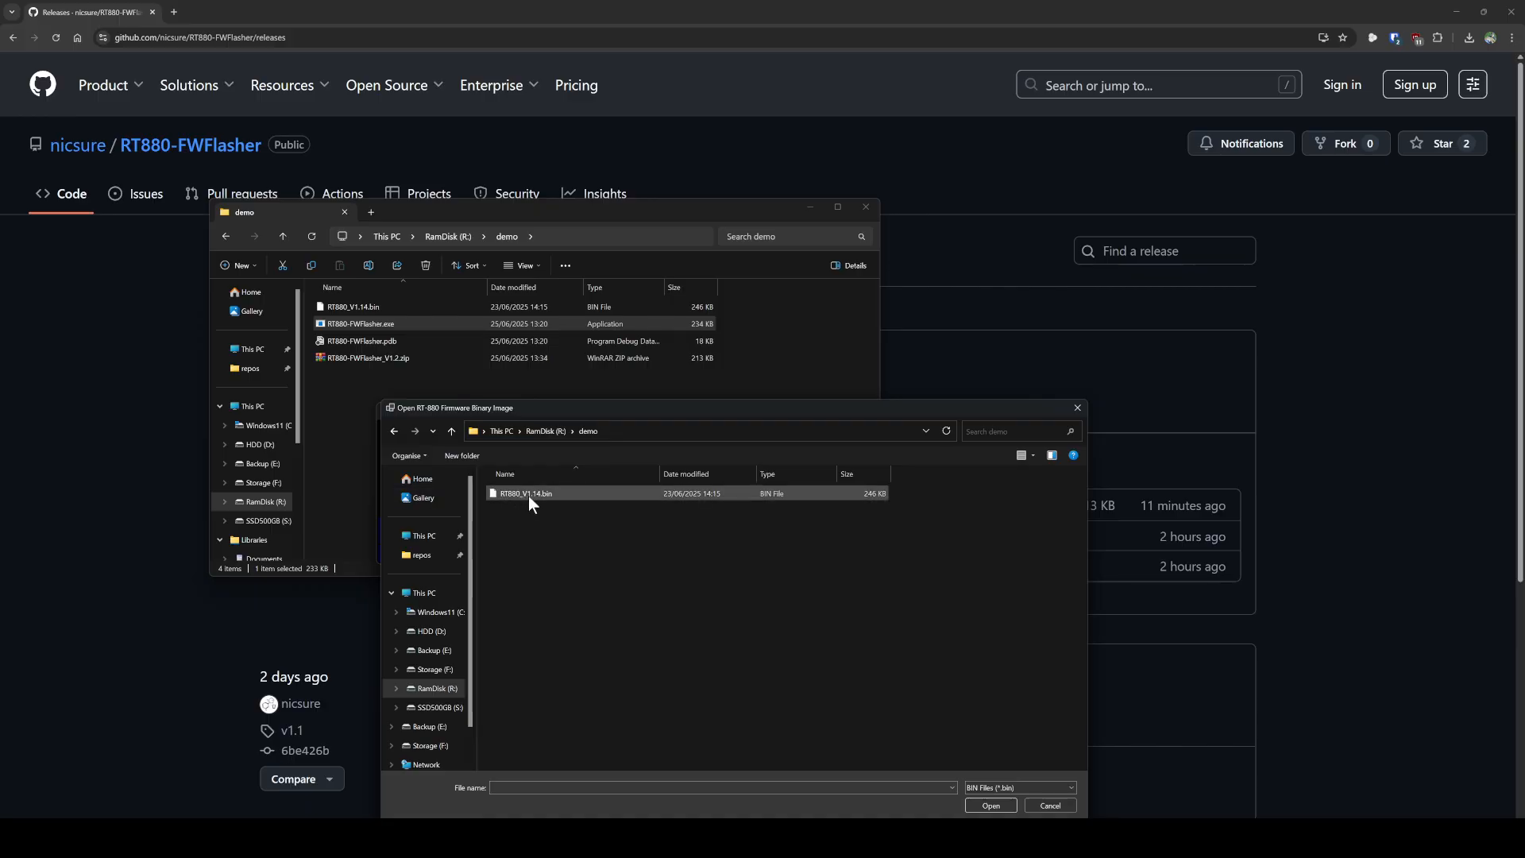
left_click(989, 804)
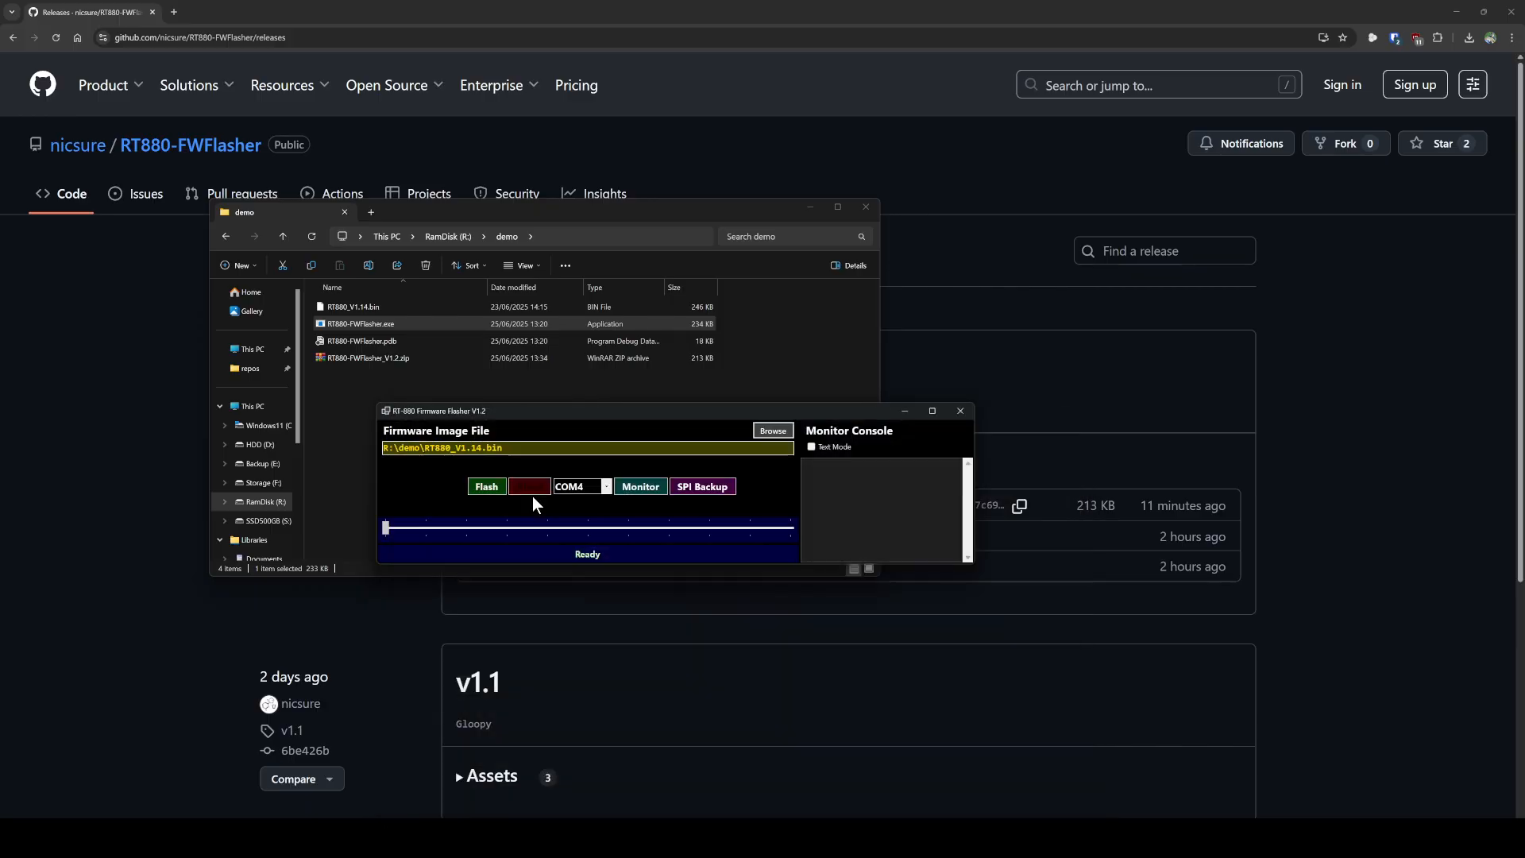
mouse_move(545, 526)
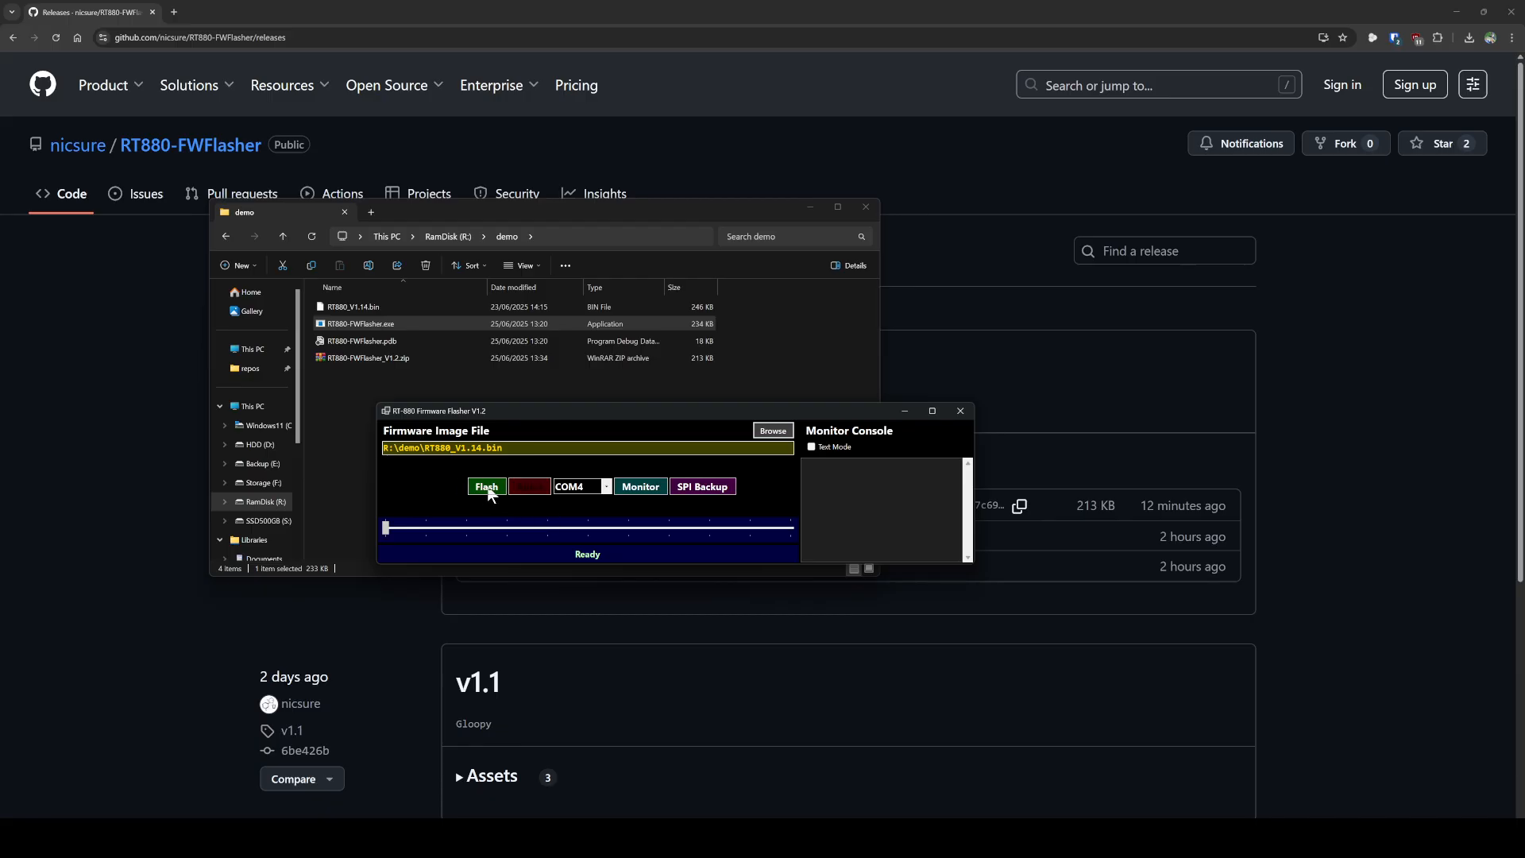
Step: Flash RT880_V1.14.bin over COM4 until 'Firmware Flash Finished Okay' appears
left_click(486, 486)
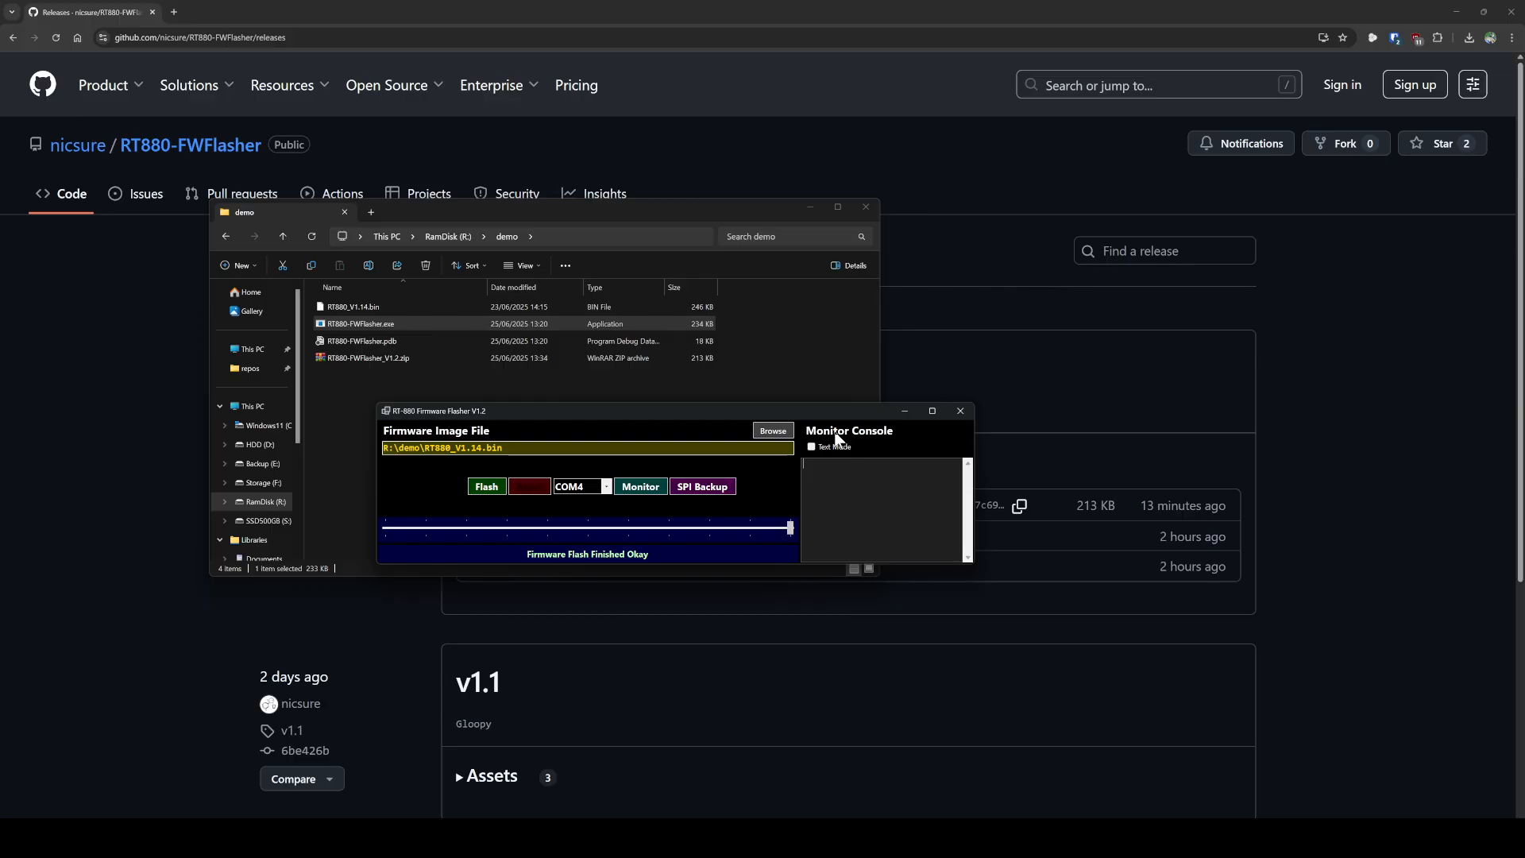
mouse_move(856, 462)
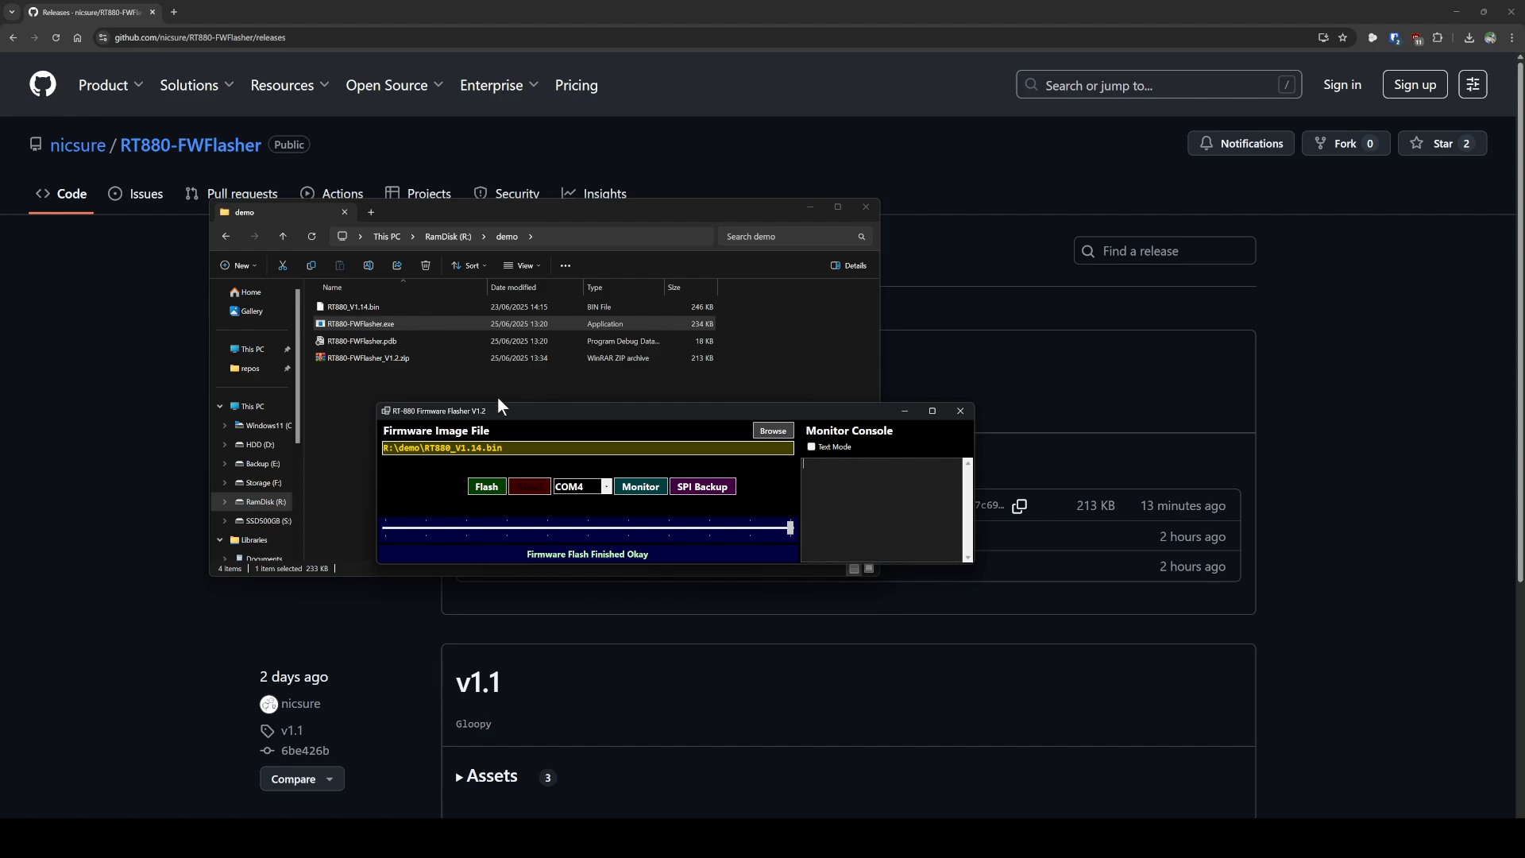
mouse_move(642, 472)
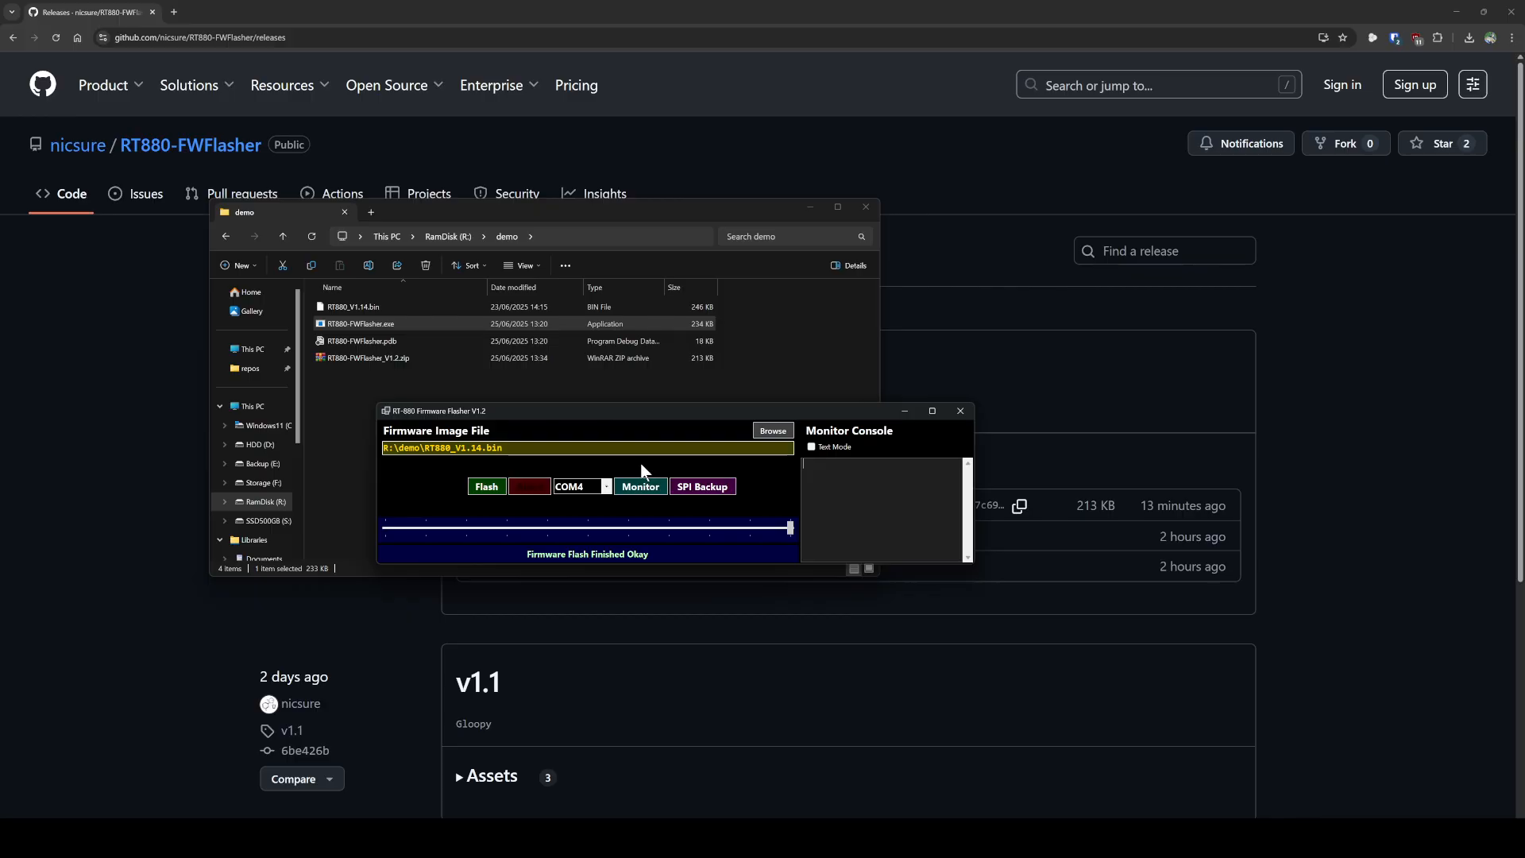
left_click(360, 323)
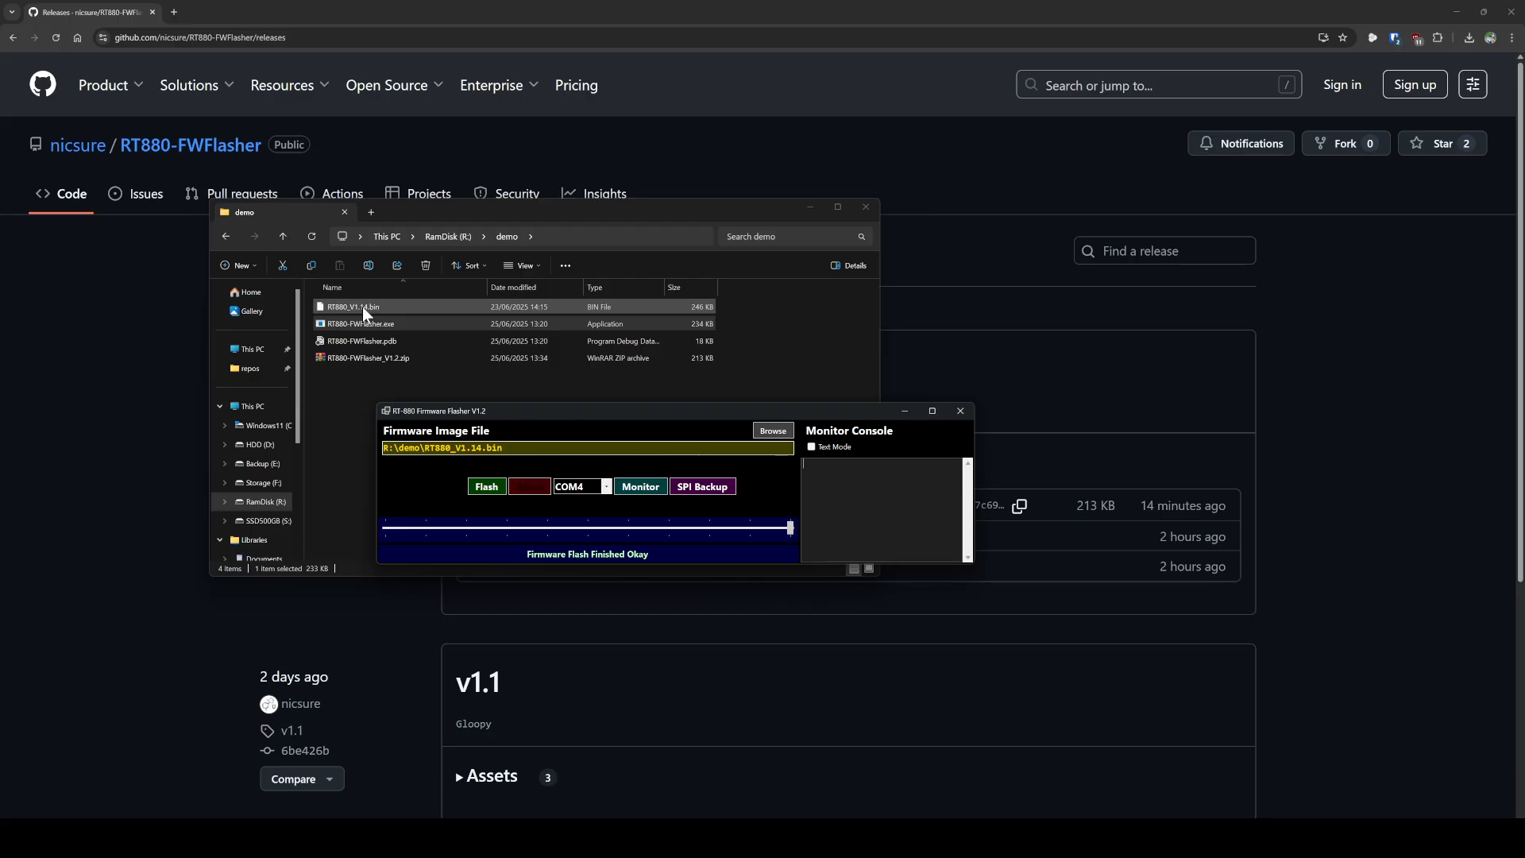
left_click(360, 322)
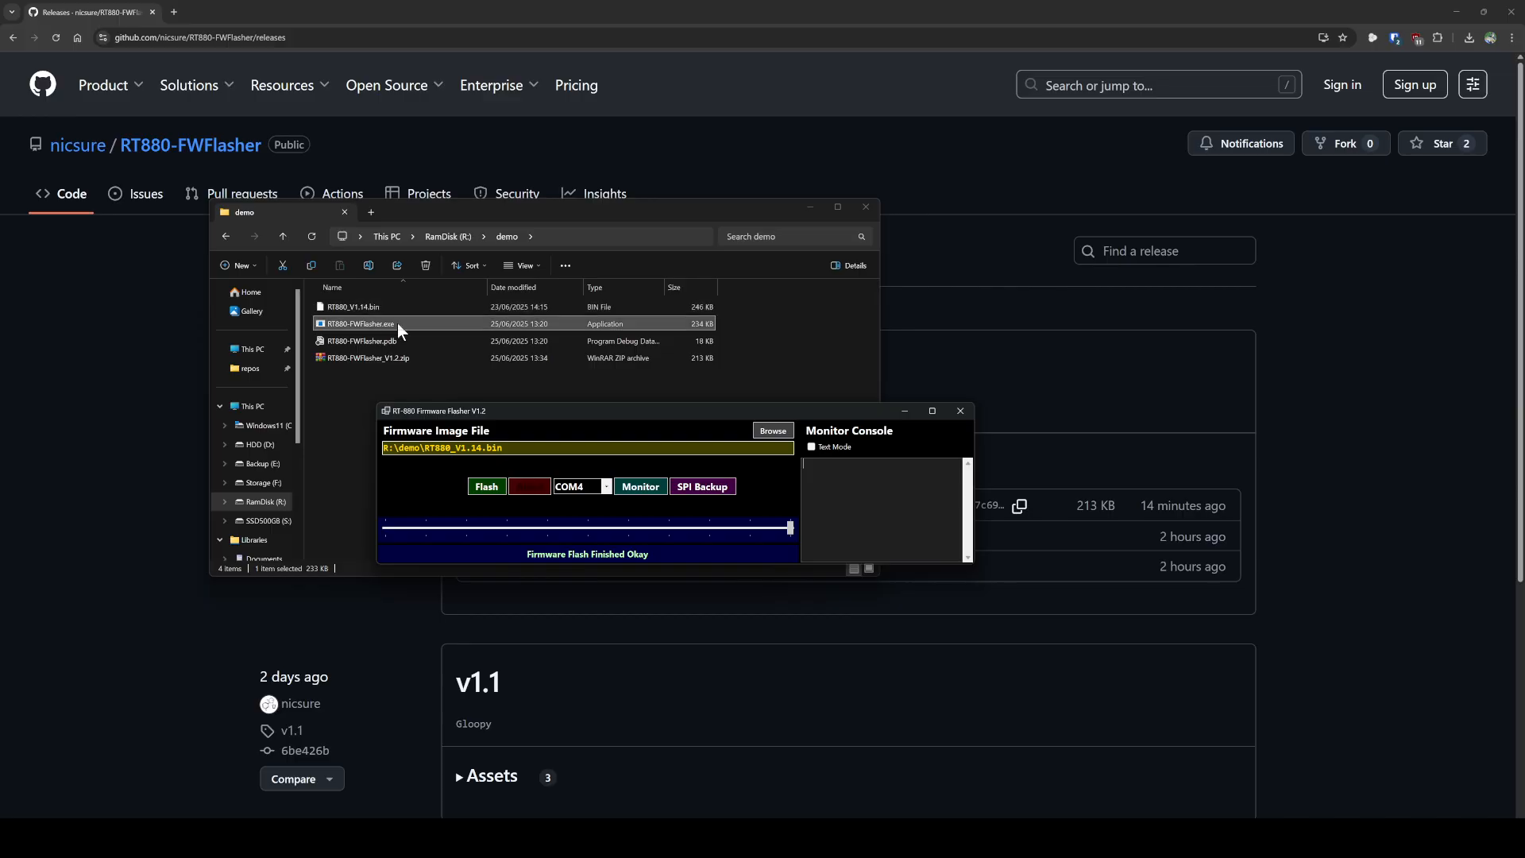